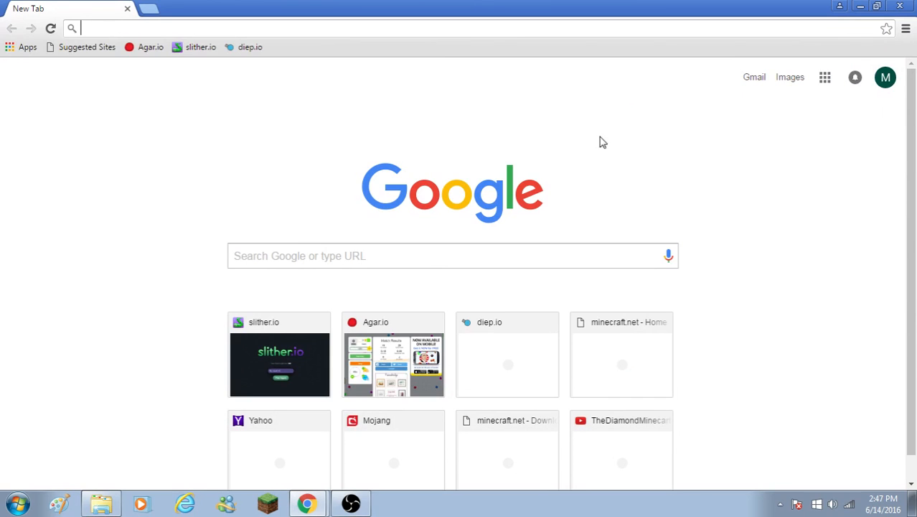
mouse_move(577, 77)
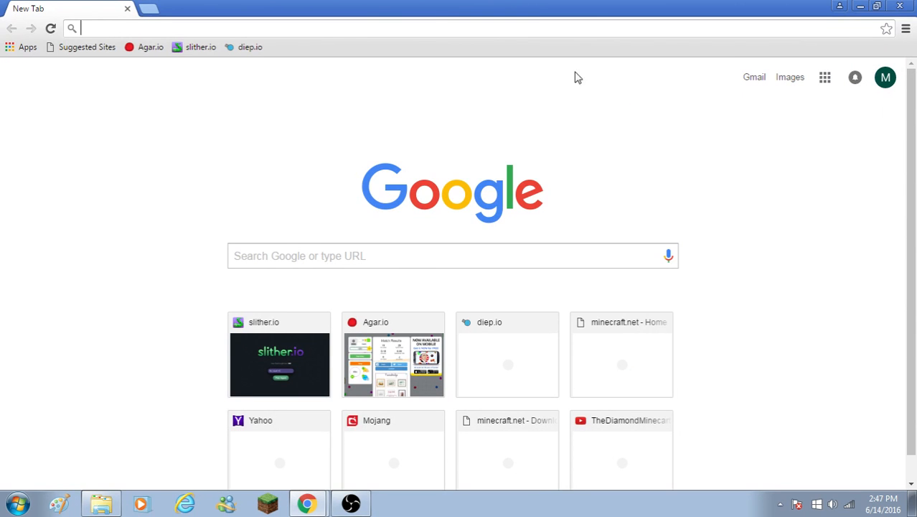
mouse_move(783, 284)
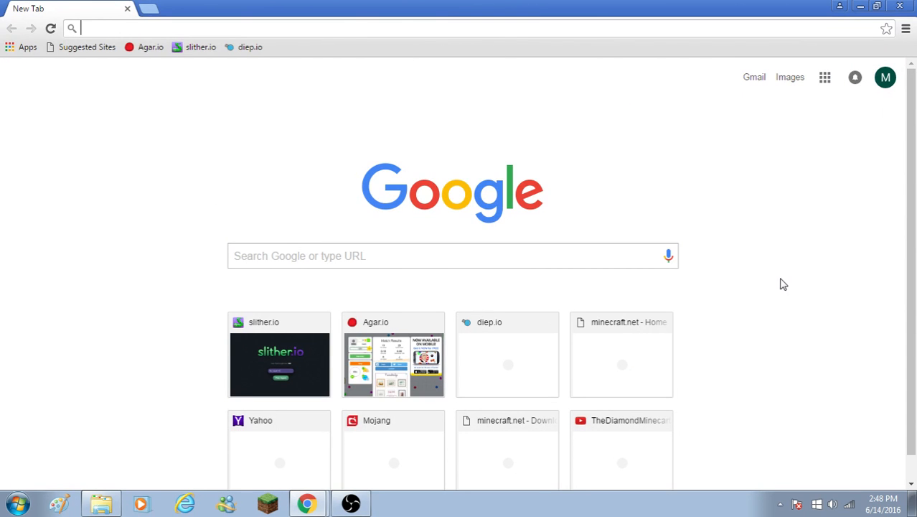
mouse_move(741, 199)
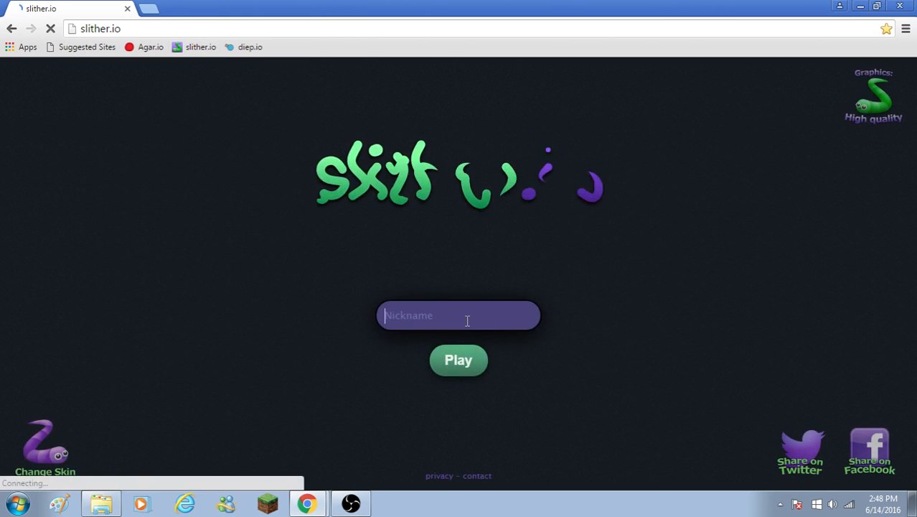
Enter the nickname The_Squid_35 and start the first round
text(T)
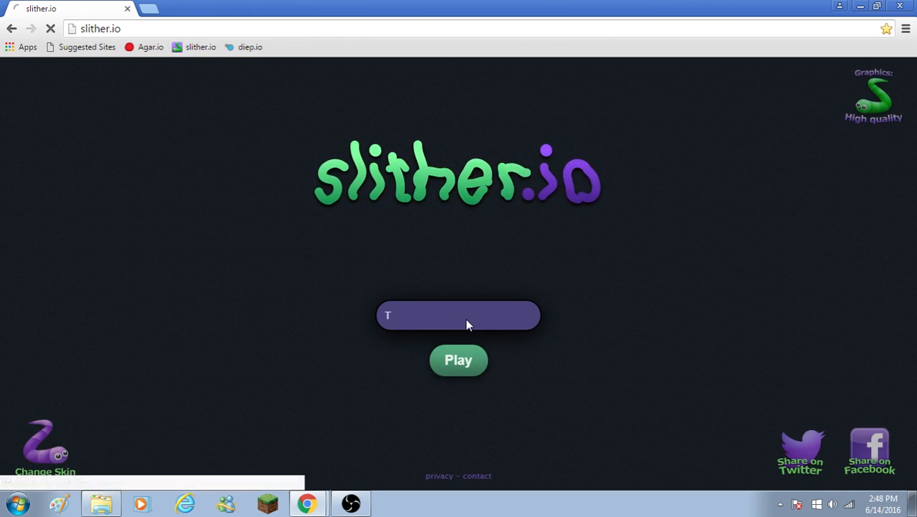
text(he)
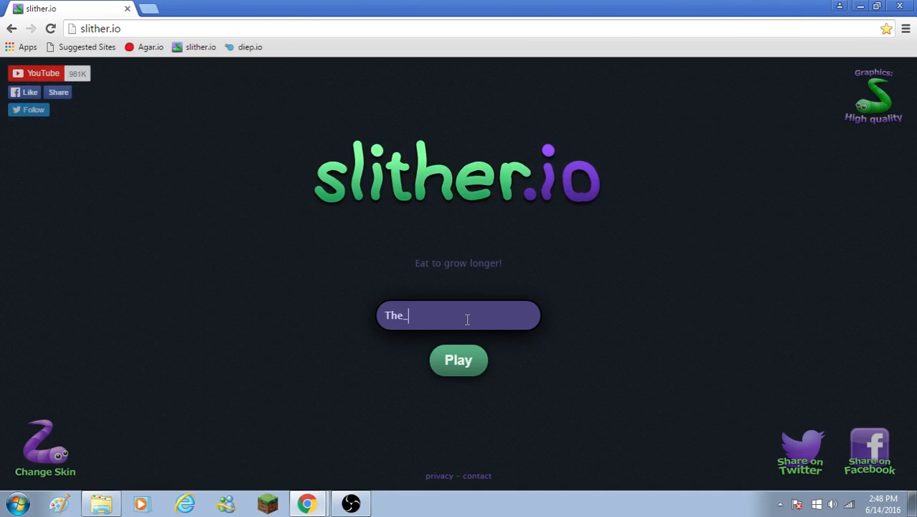
text(Squid)
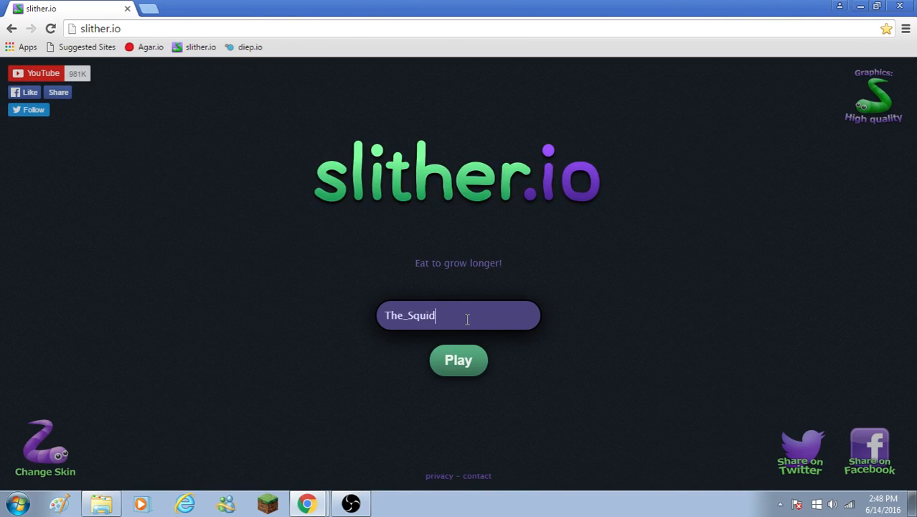
text(_35)
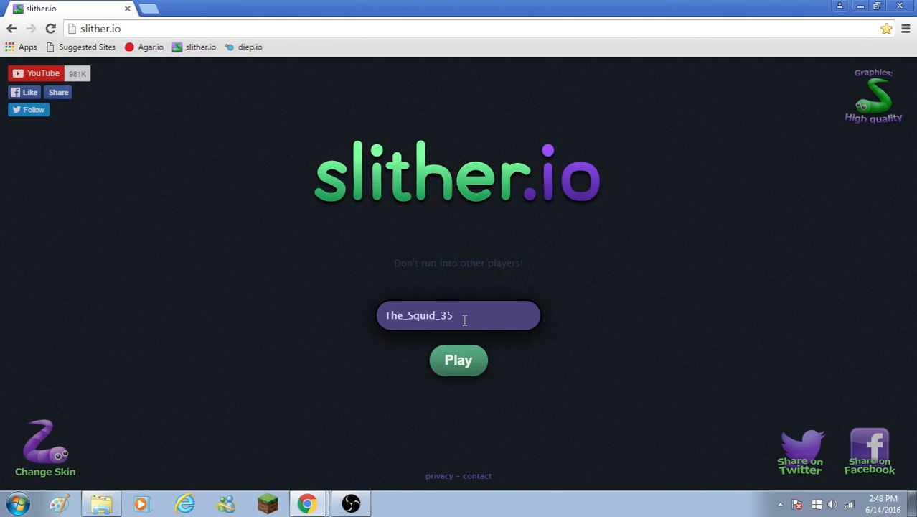
click(458, 359)
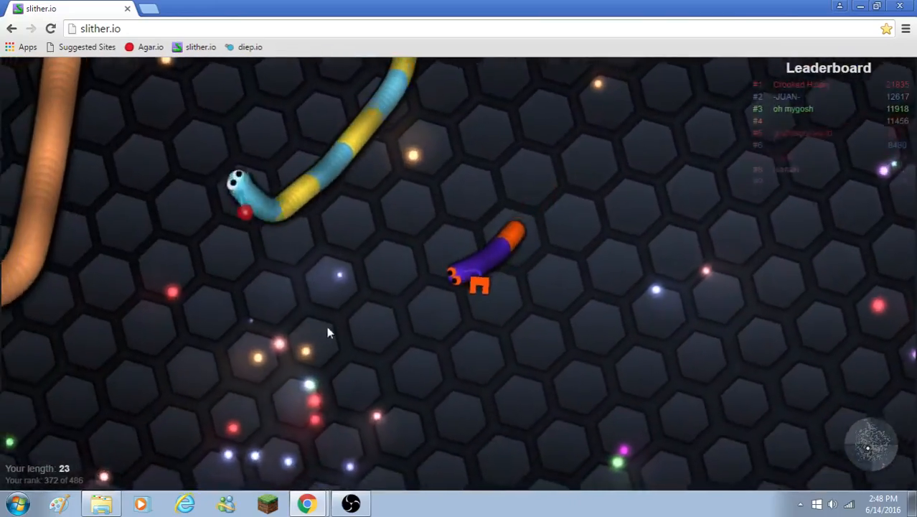
mouse_move(252, 241)
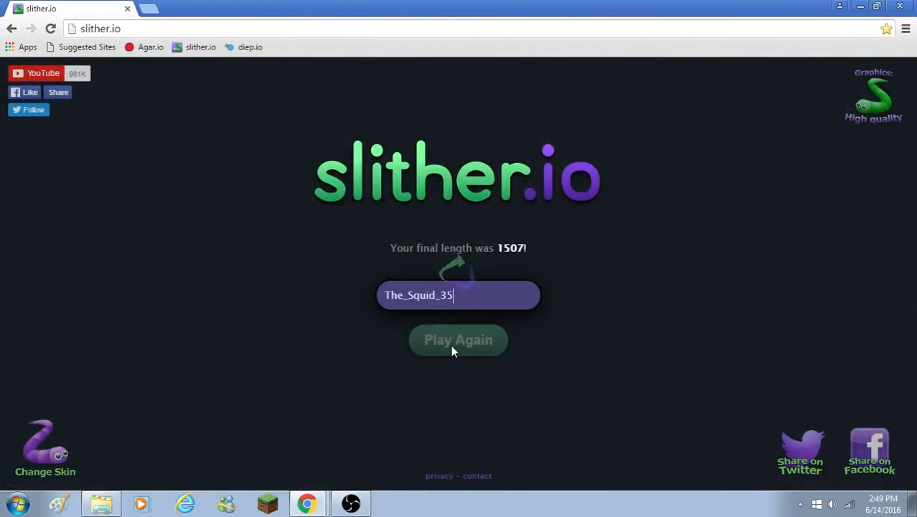
Start a second round as The_Squid_35 via Play Again
click(458, 339)
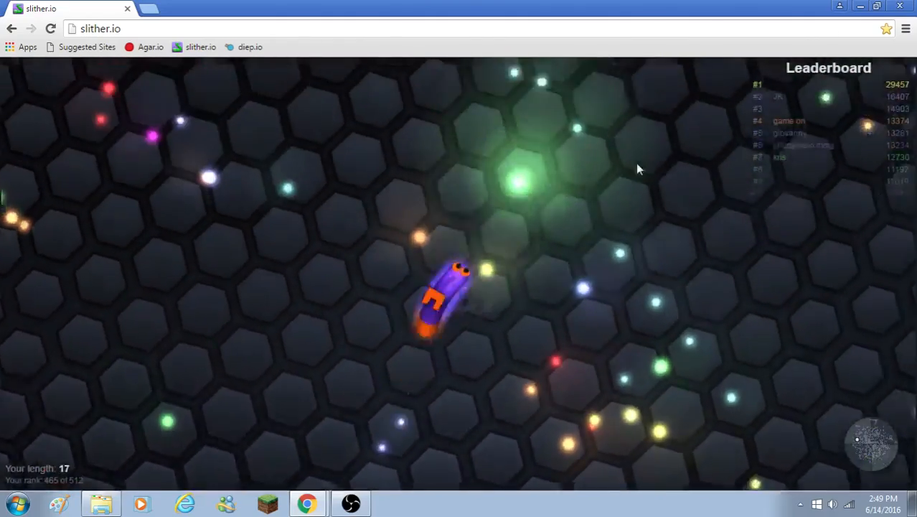
mouse_move(393, 207)
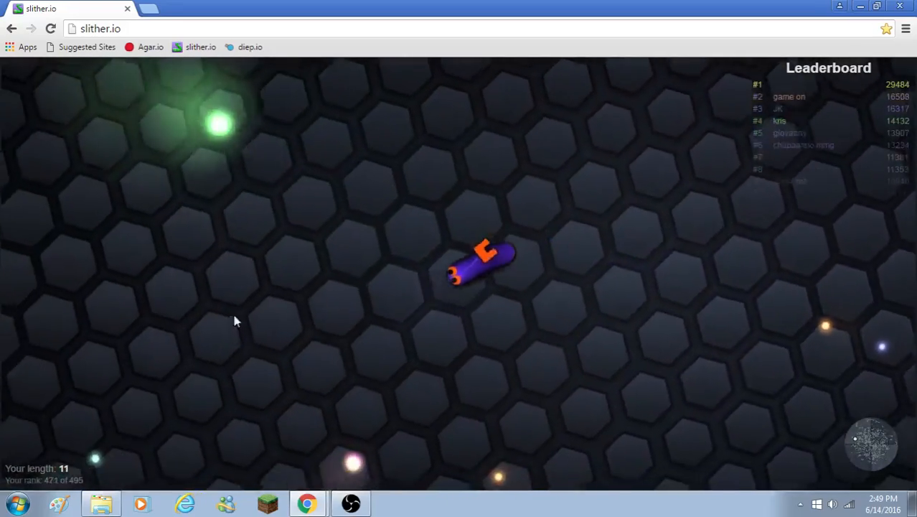
mouse_move(215, 134)
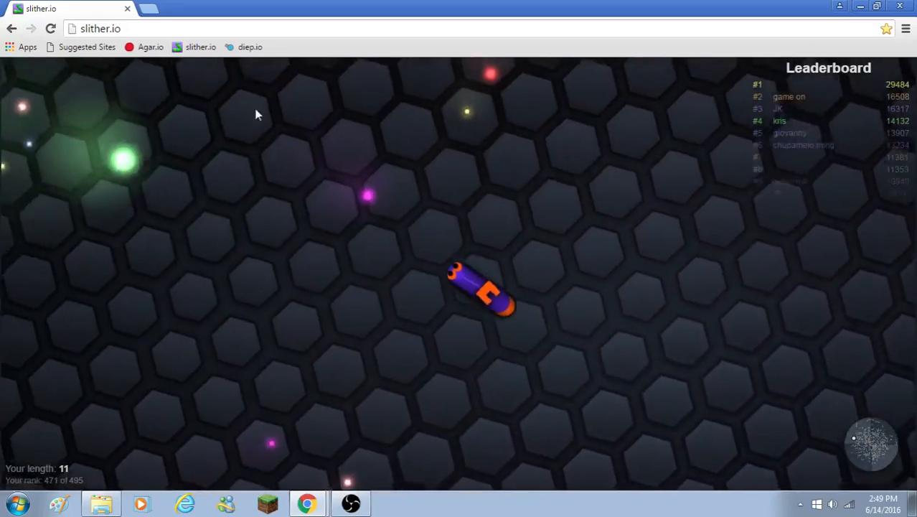
mouse_move(405, 156)
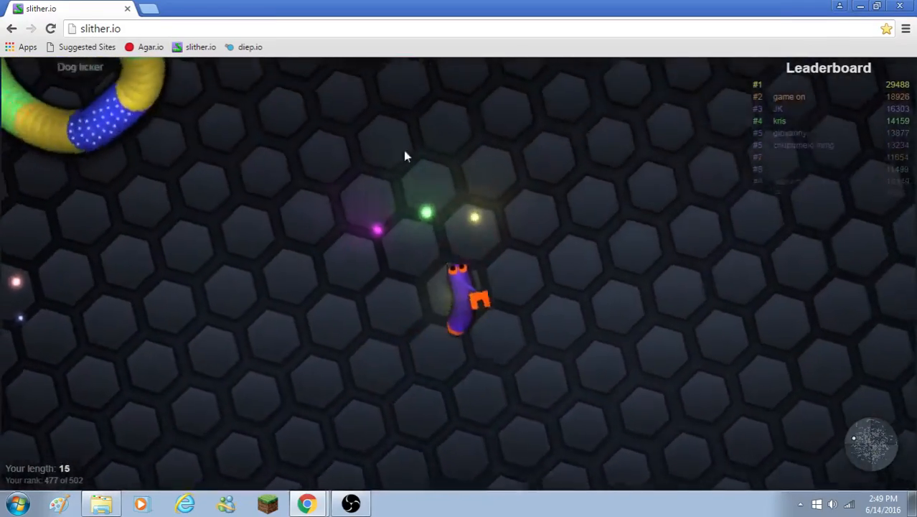
mouse_move(153, 316)
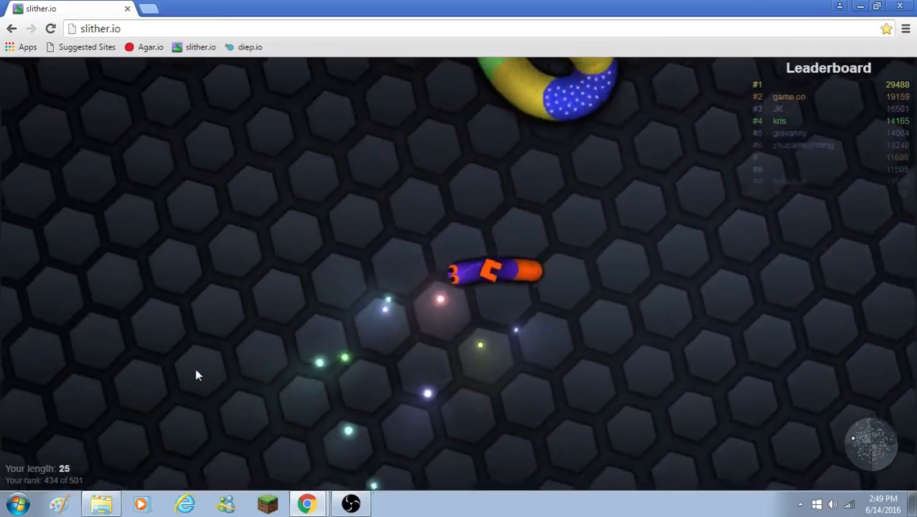
mouse_move(589, 267)
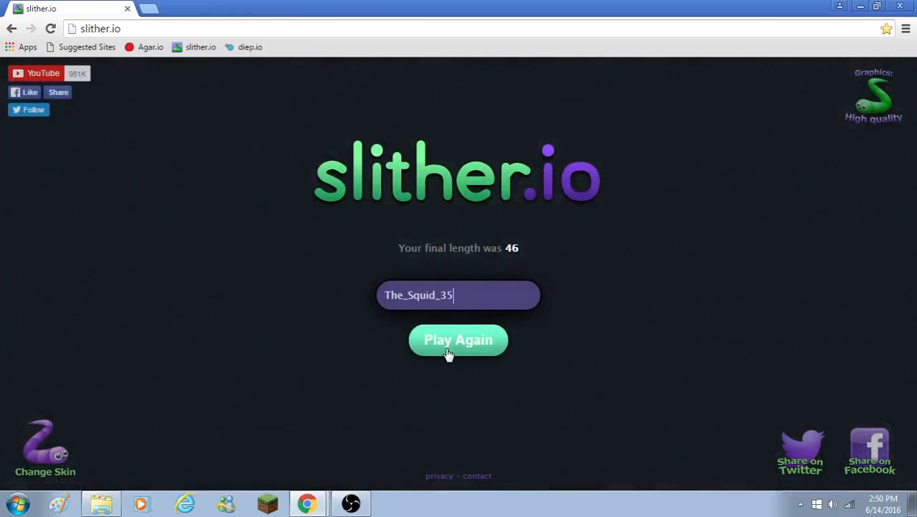
Start the next round, which launches a video advertisement first
click(458, 339)
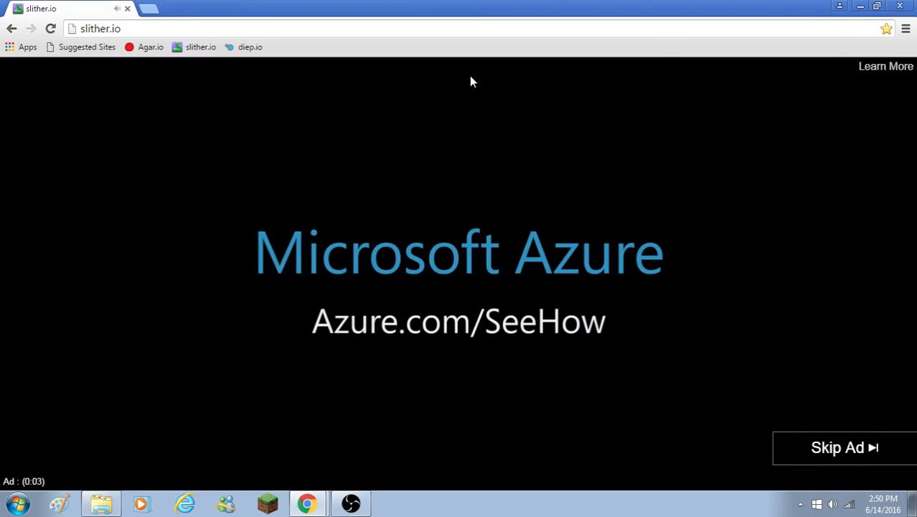
Skip the advertisement and begin the third round
click(844, 447)
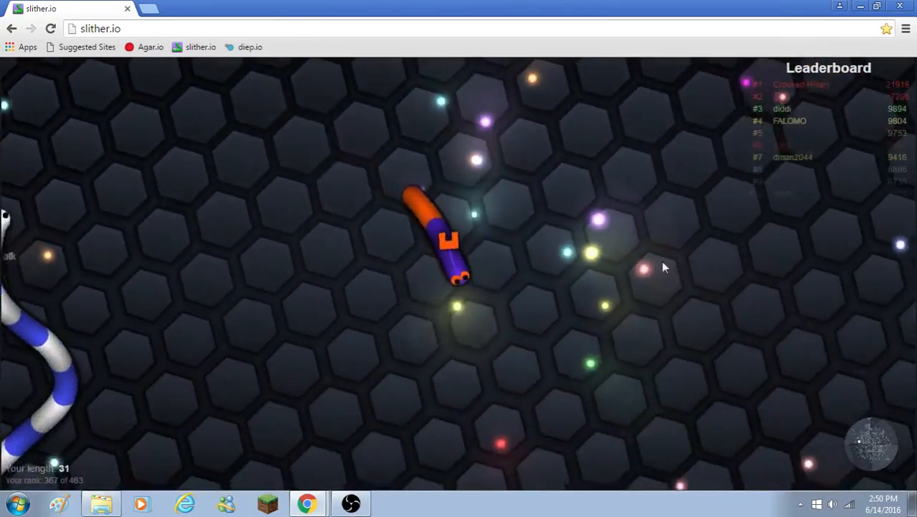
mouse_move(307, 299)
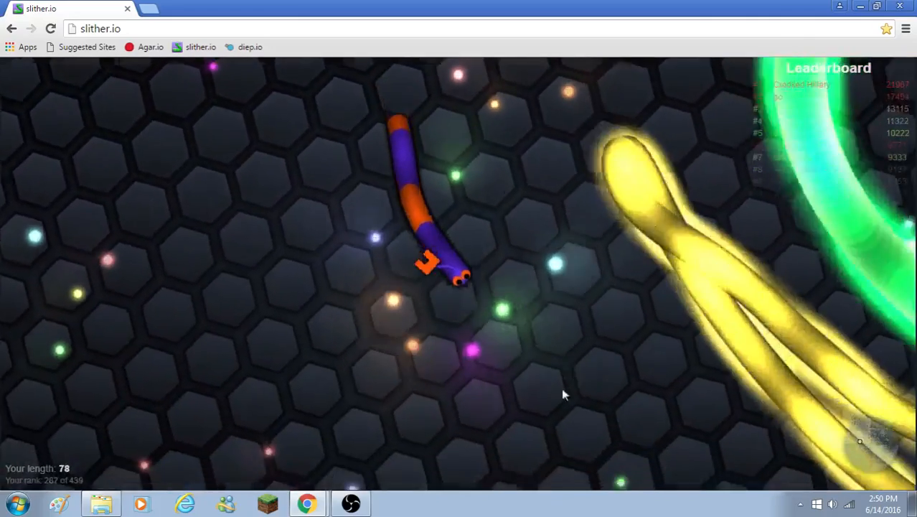
mouse_move(500, 355)
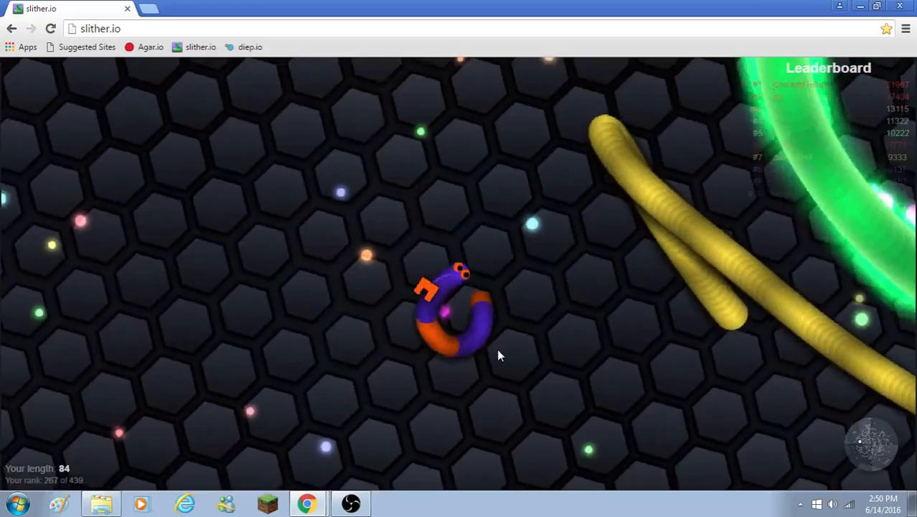
mouse_move(533, 404)
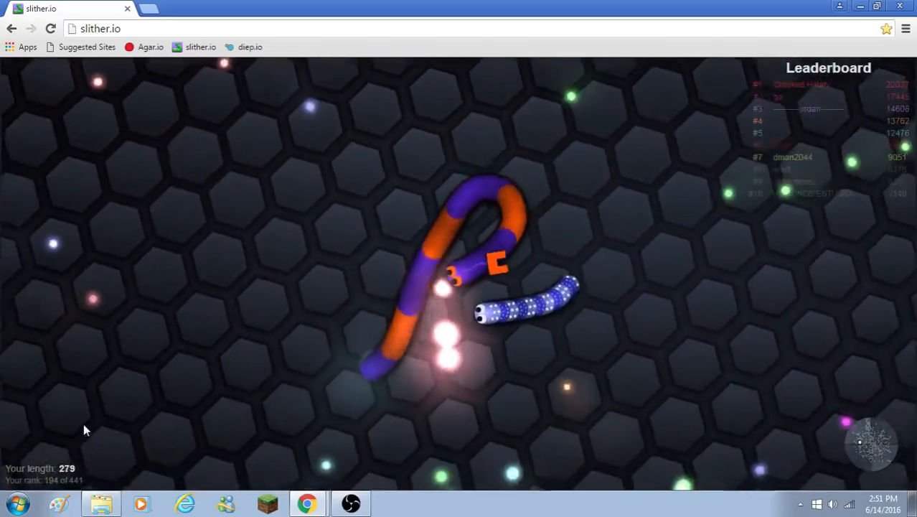
mouse_move(413, 366)
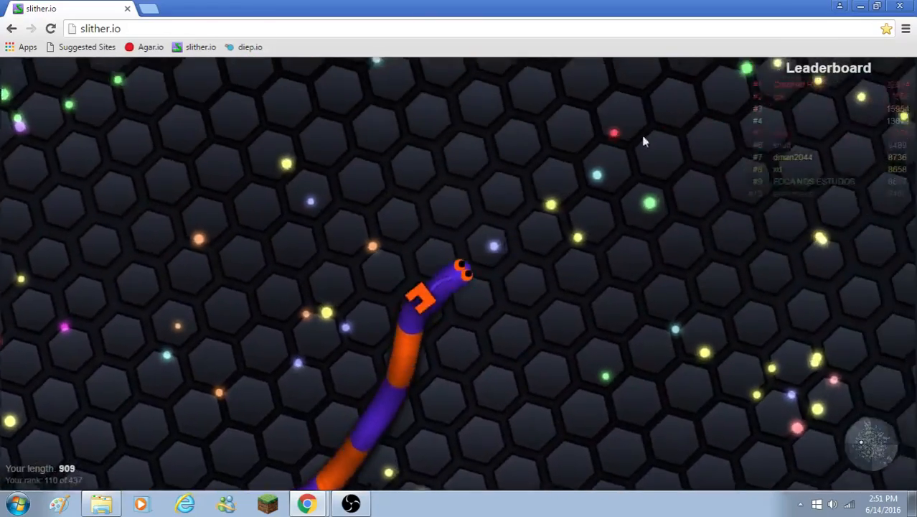
mouse_move(545, 336)
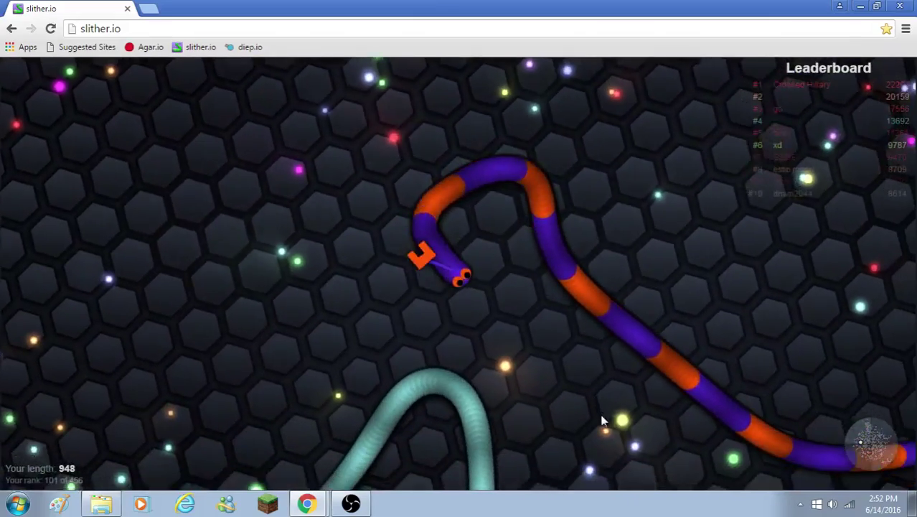
mouse_move(504, 361)
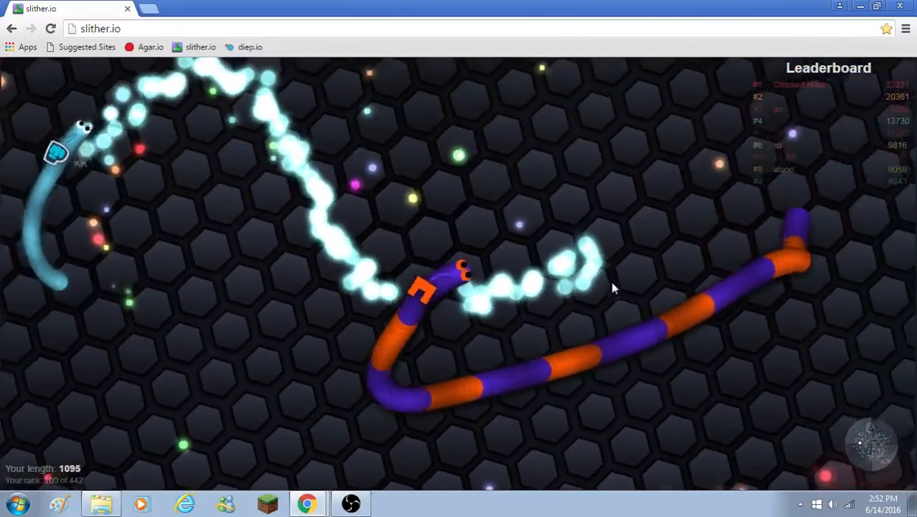
mouse_move(297, 297)
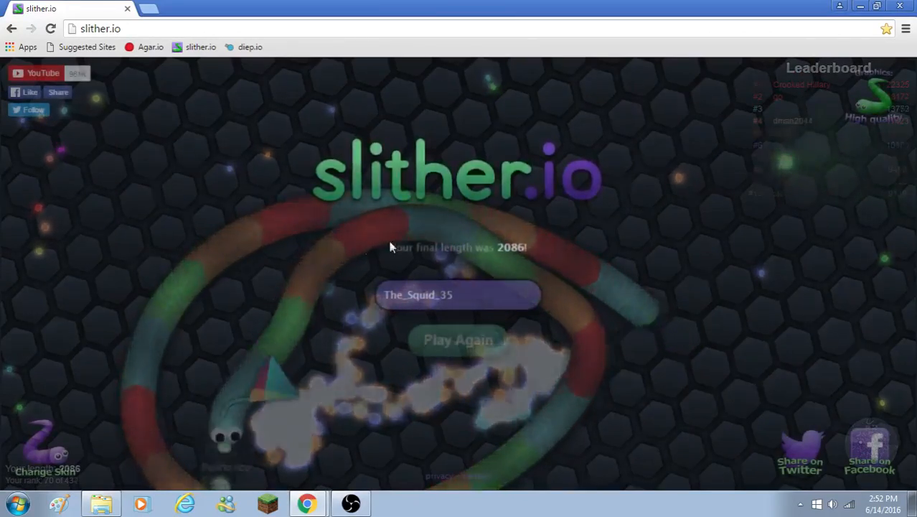
Restart after the length-2086 round and again after a short length-24 round
click(458, 339)
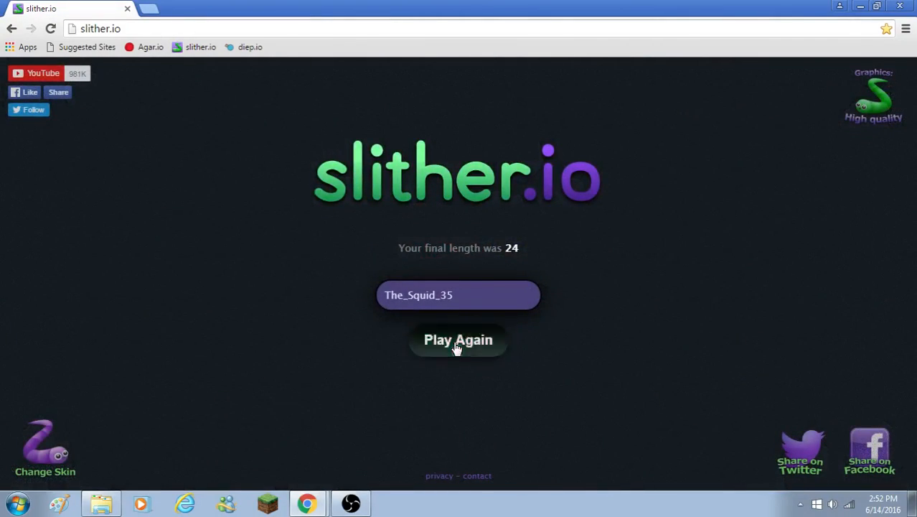
click(457, 339)
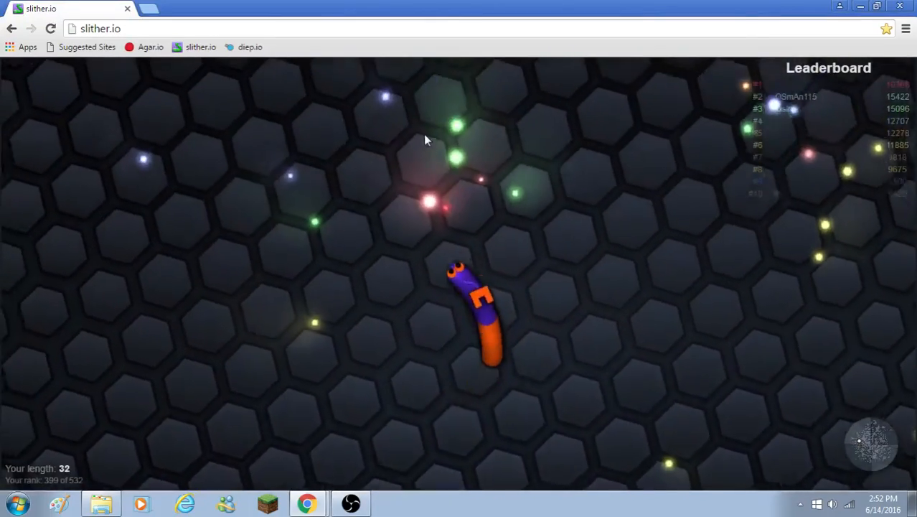
mouse_move(599, 156)
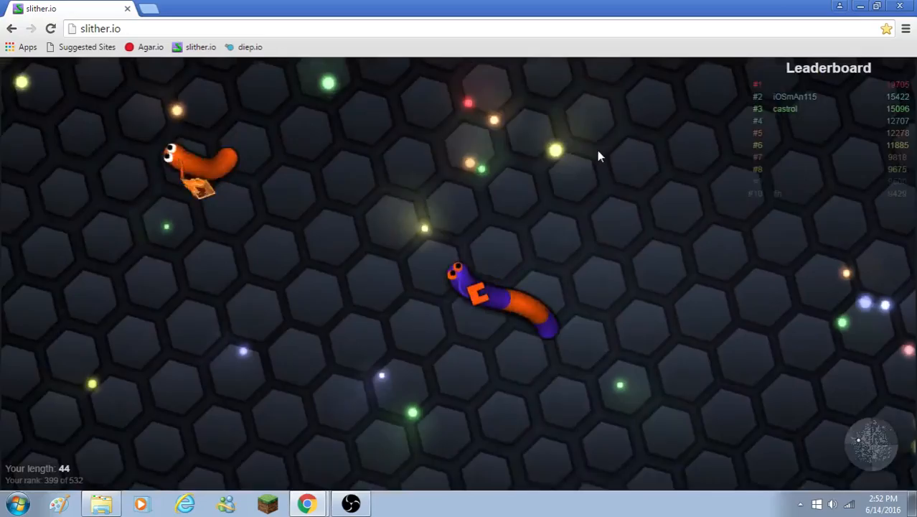
mouse_move(517, 219)
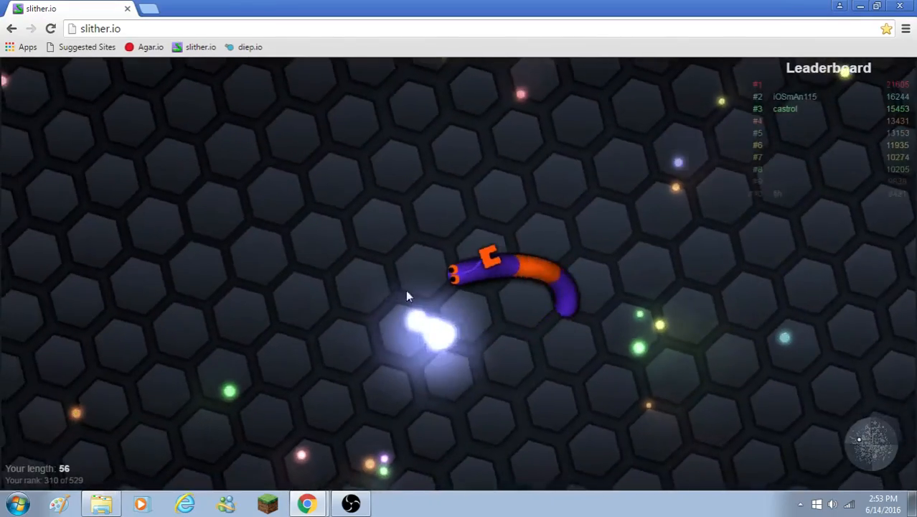
mouse_move(630, 316)
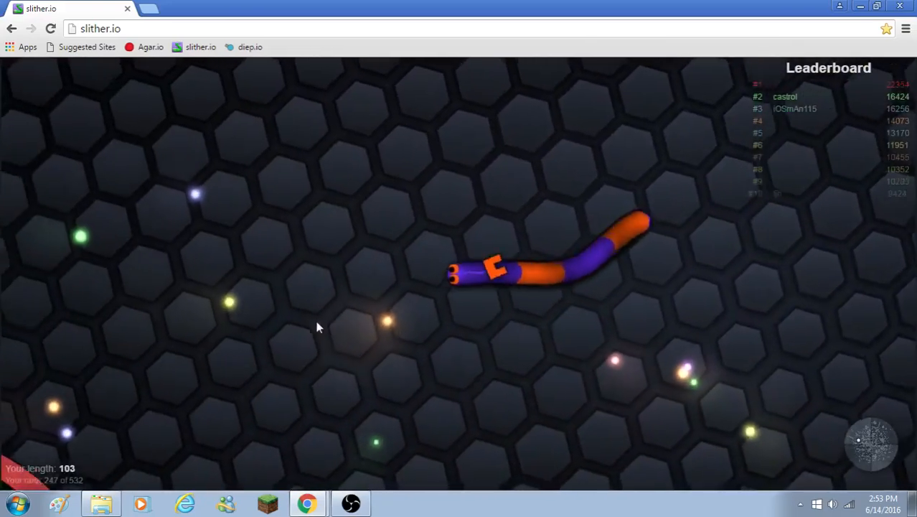
mouse_move(500, 171)
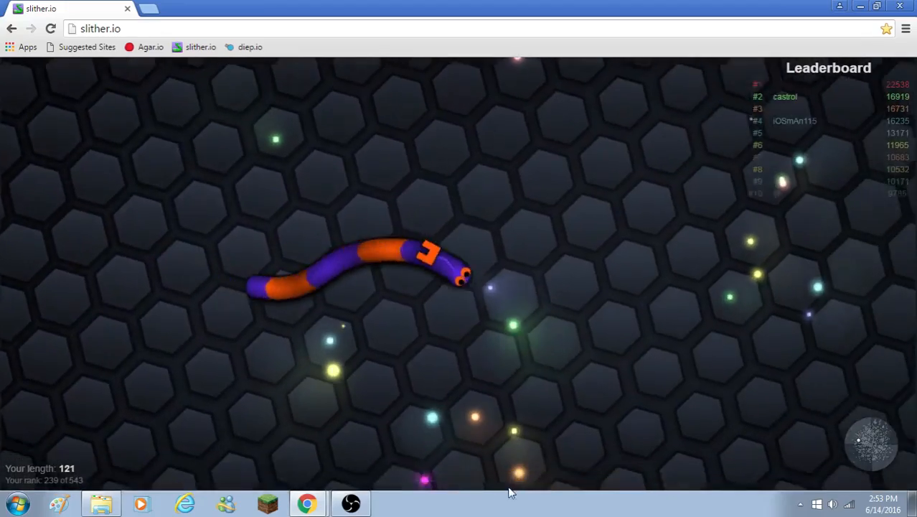
mouse_move(426, 256)
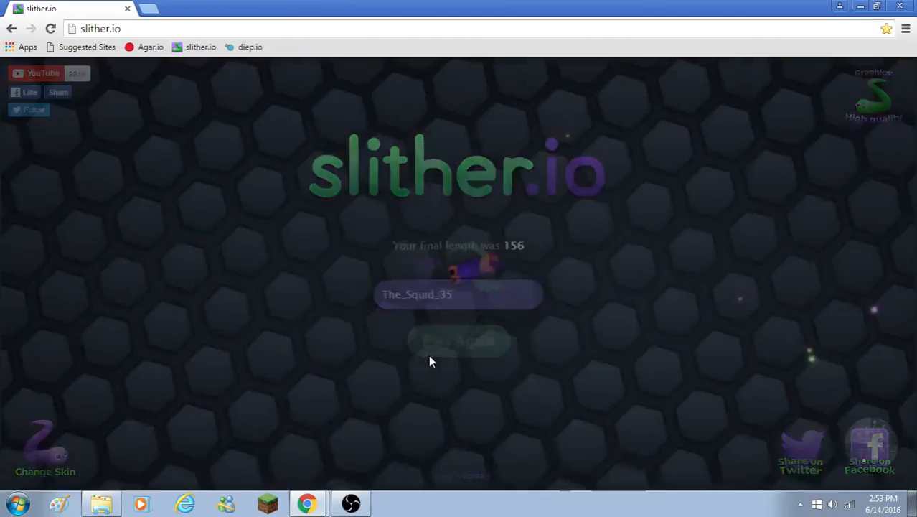
Start a round that ends at length 21, then start another round
click(458, 341)
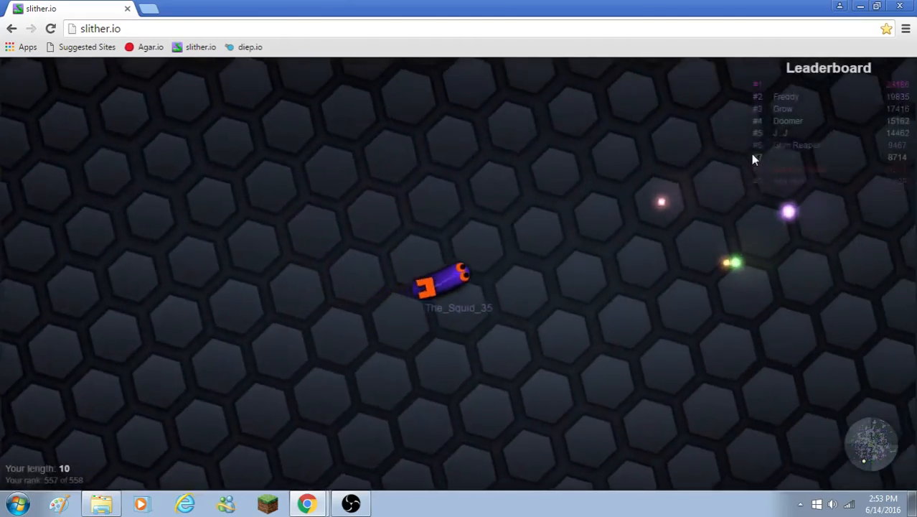
mouse_move(523, 375)
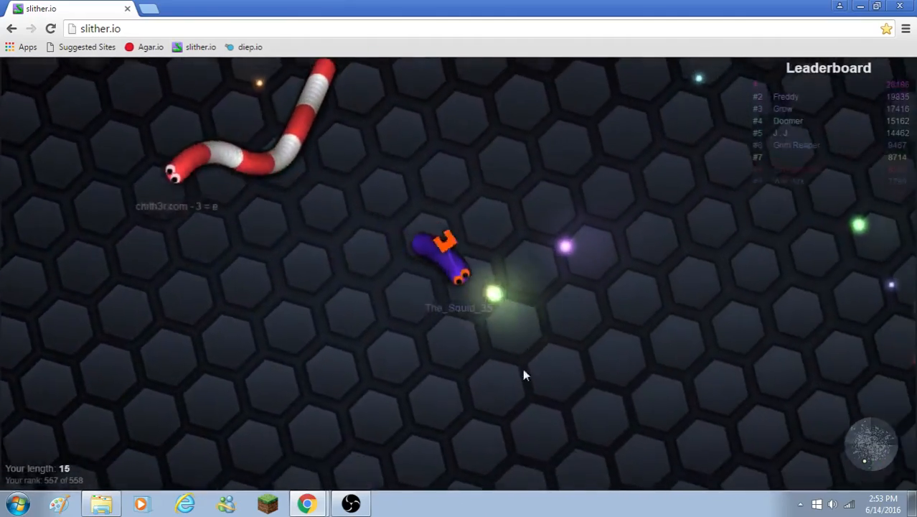
mouse_move(263, 422)
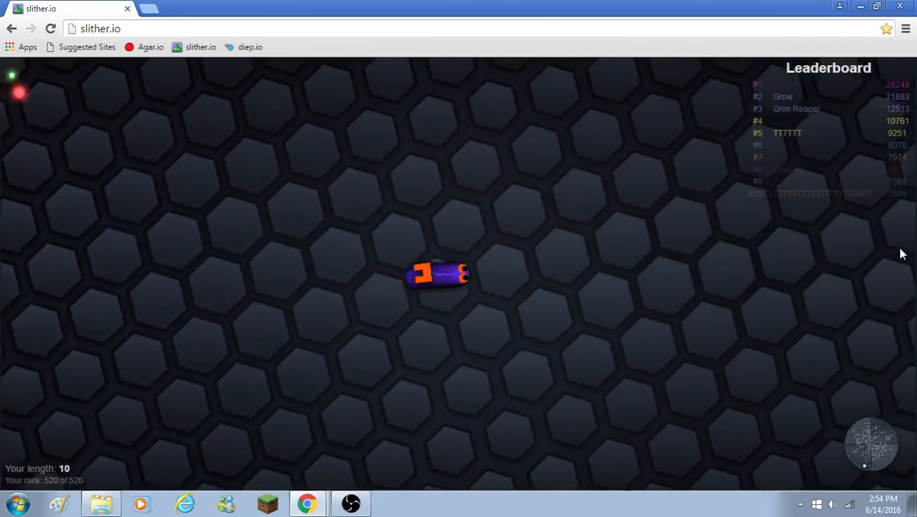
mouse_move(836, 353)
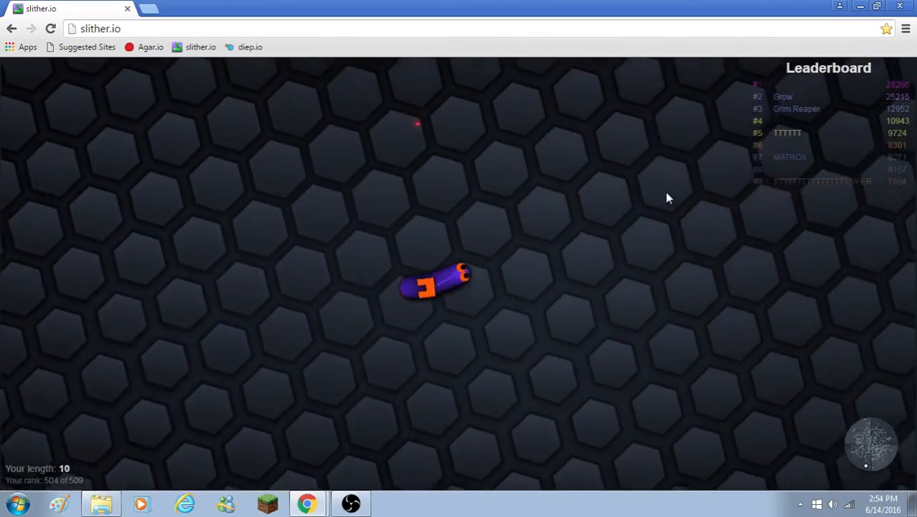
mouse_move(325, 161)
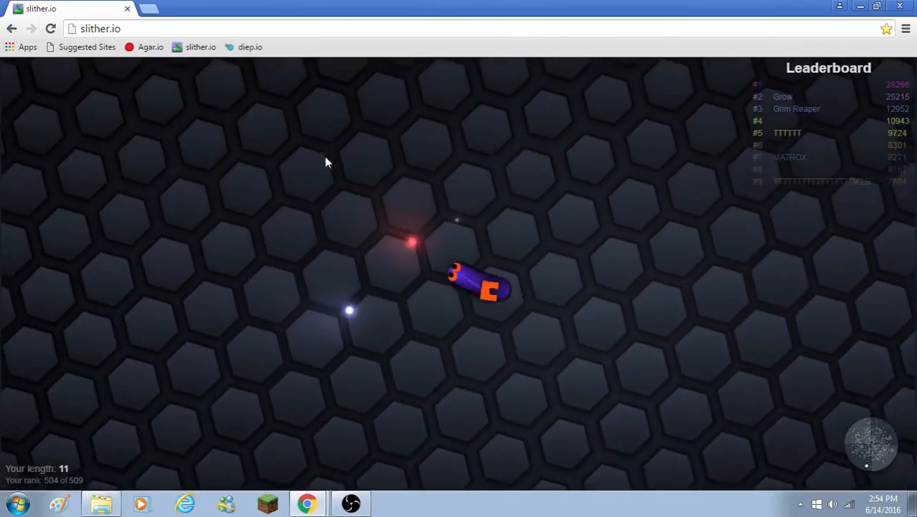
mouse_move(658, 104)
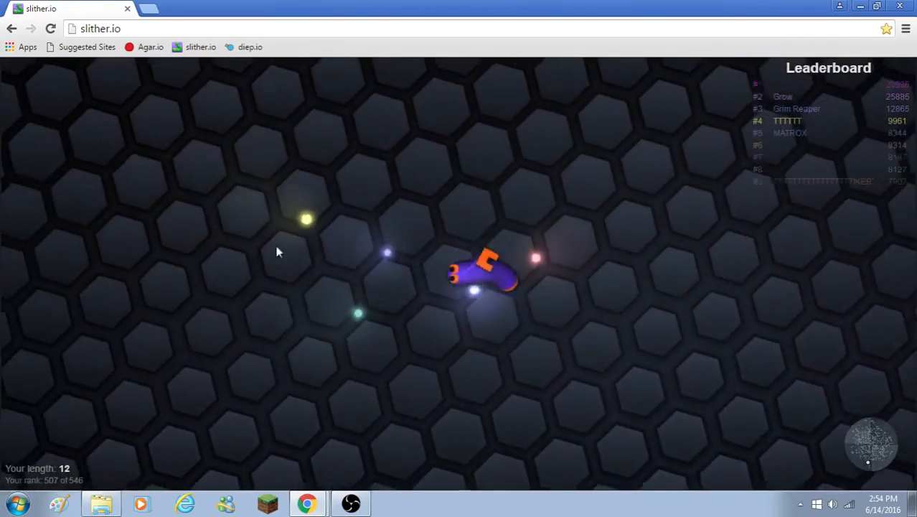
mouse_move(709, 63)
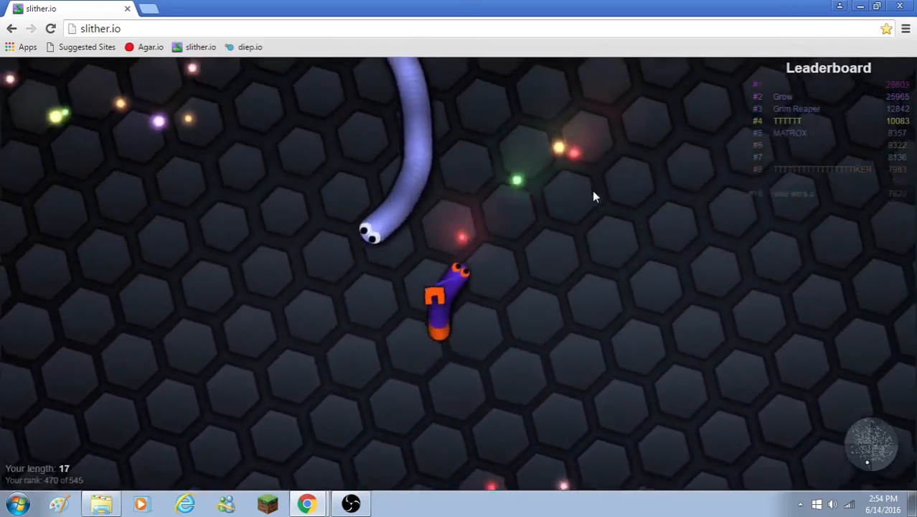
mouse_move(399, 390)
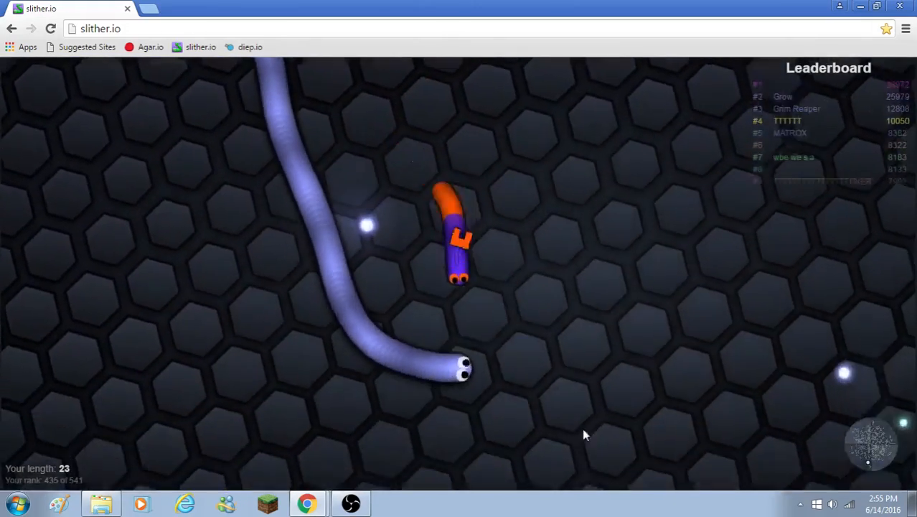
mouse_move(639, 221)
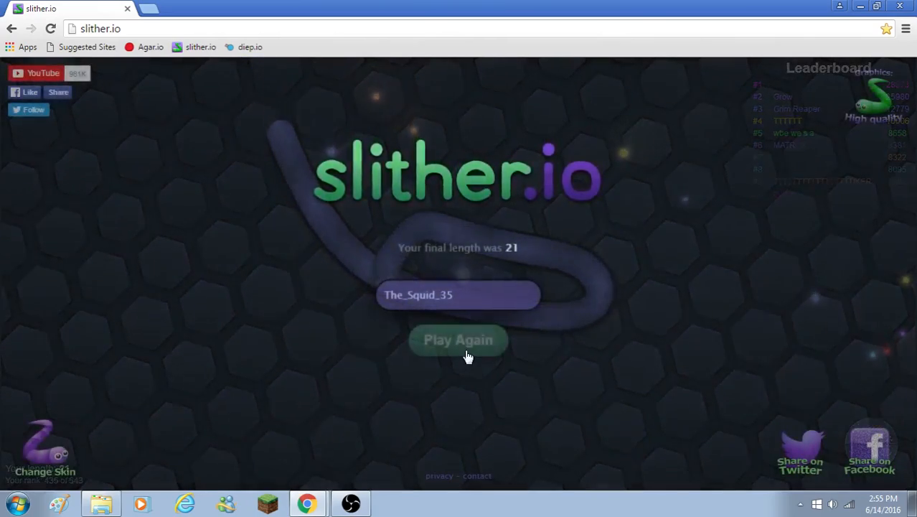
click(457, 339)
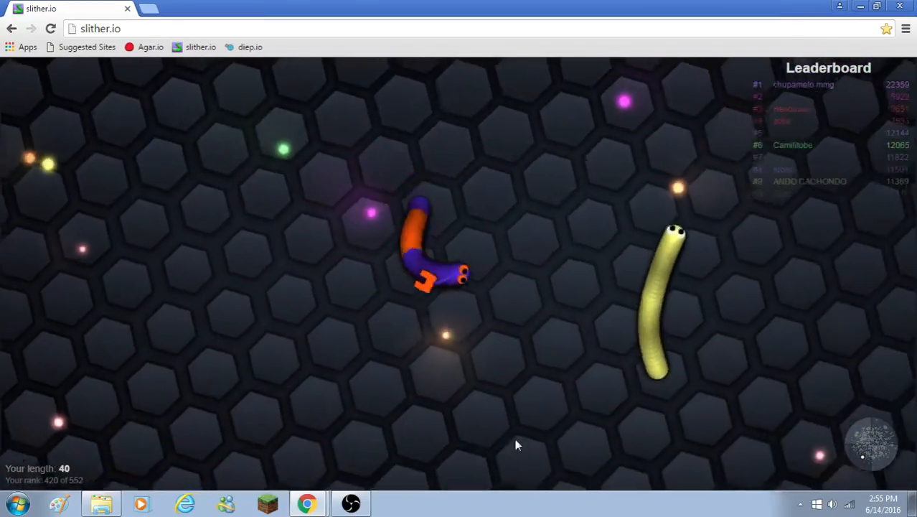
mouse_move(180, 267)
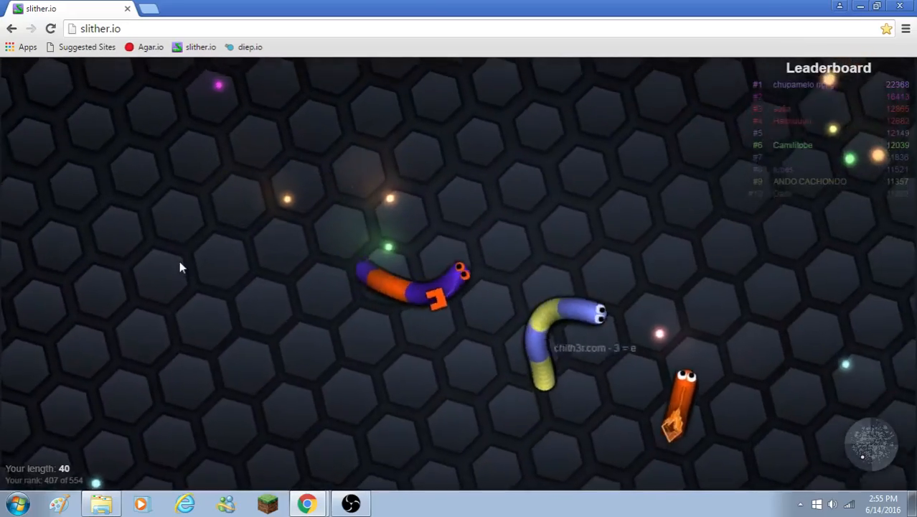
mouse_move(300, 178)
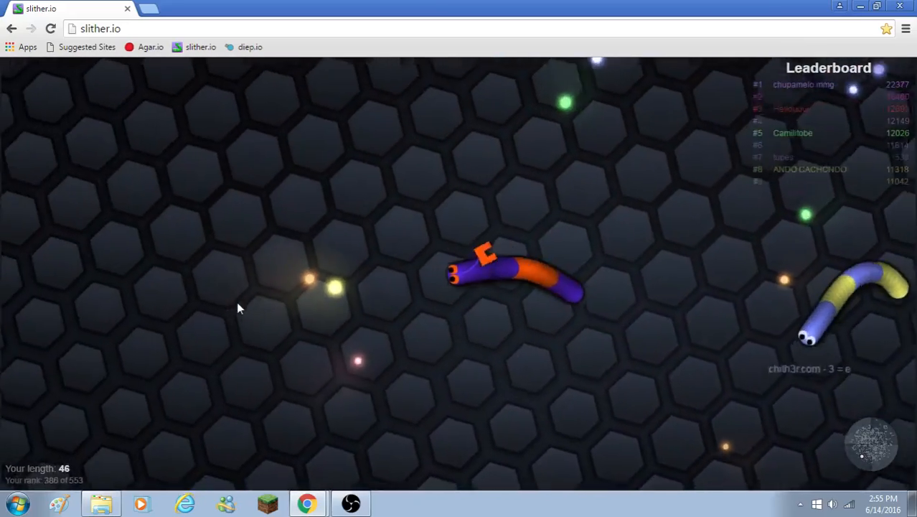
mouse_move(649, 238)
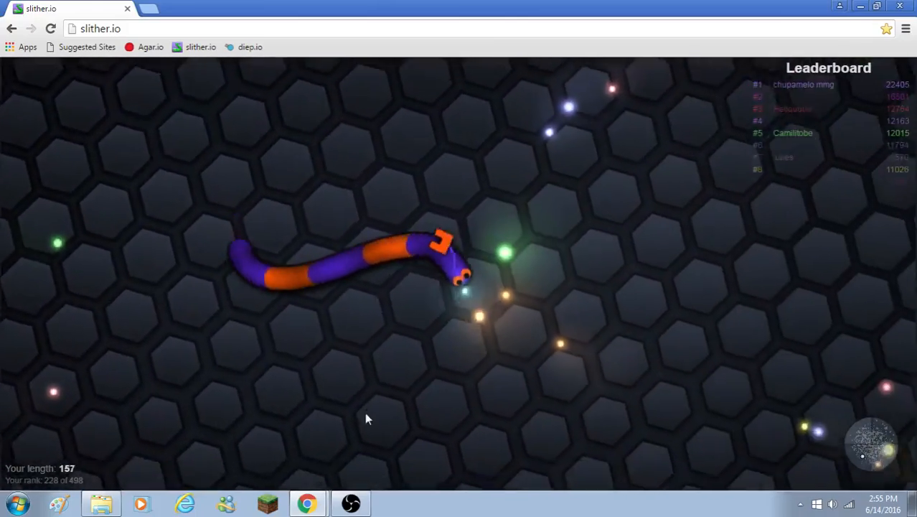
mouse_move(345, 147)
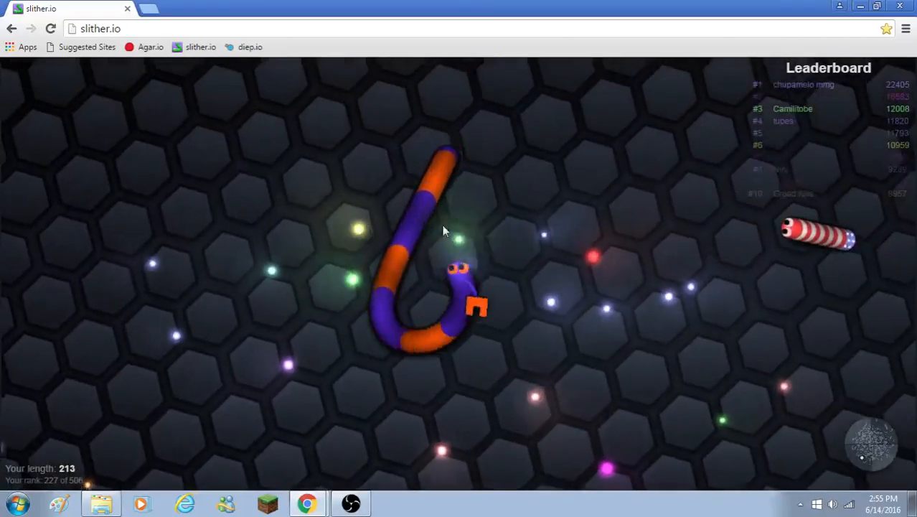
mouse_move(556, 169)
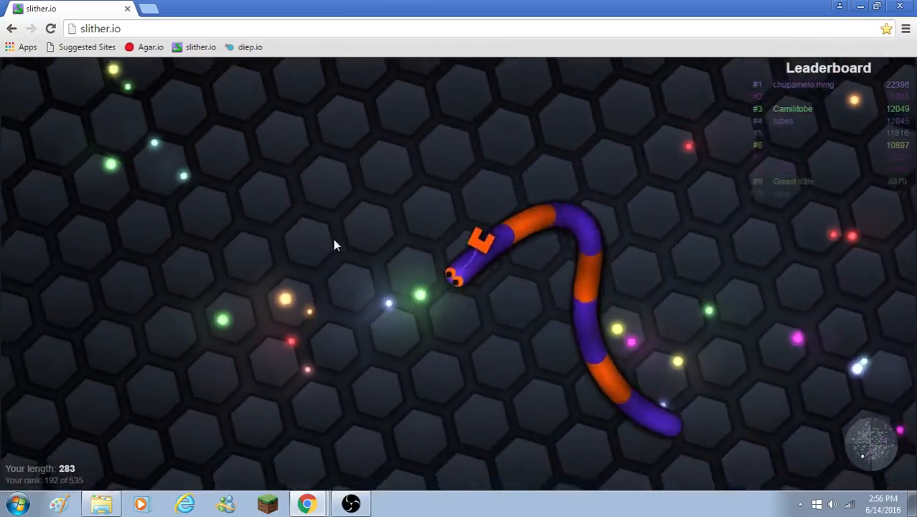
mouse_move(553, 106)
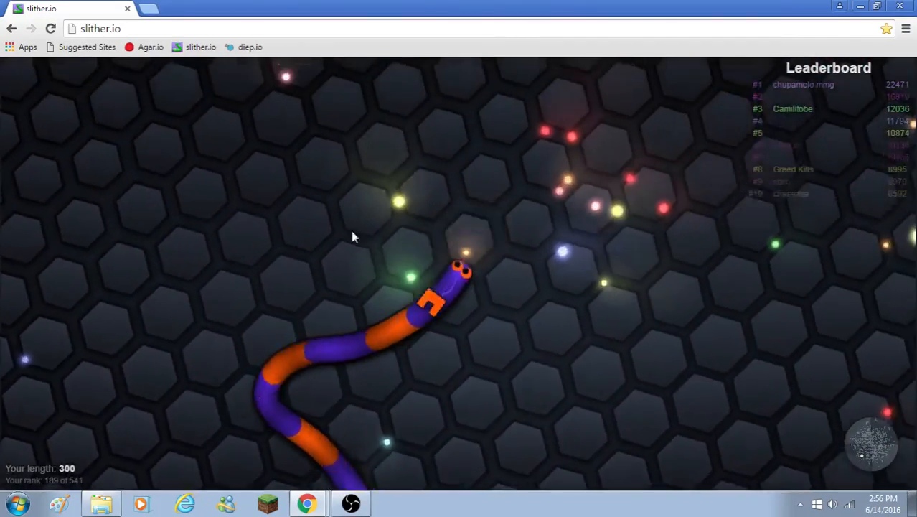
mouse_move(671, 217)
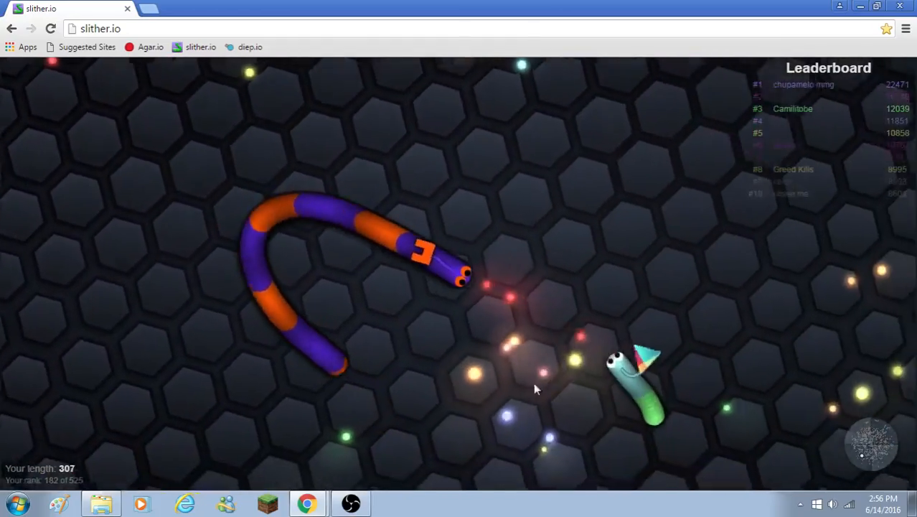
mouse_move(657, 171)
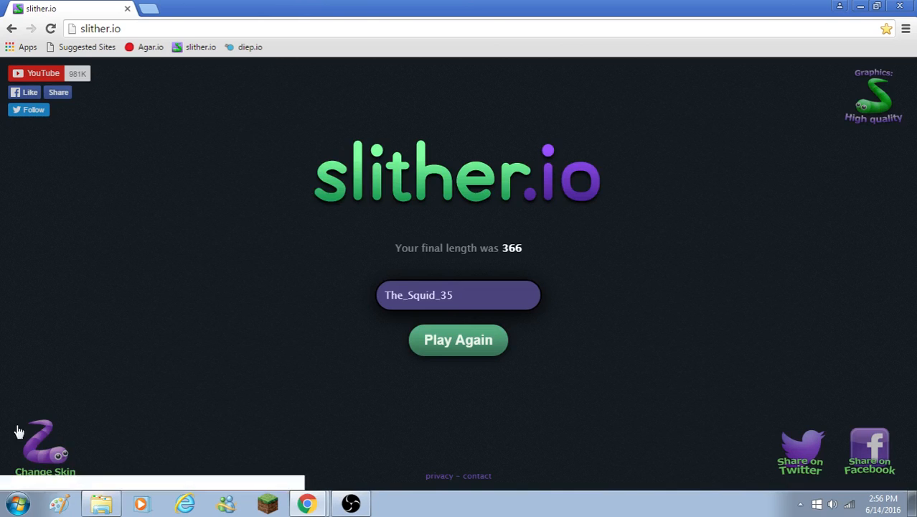
Bring up the snake skin chooser after the length-366 round
click(45, 444)
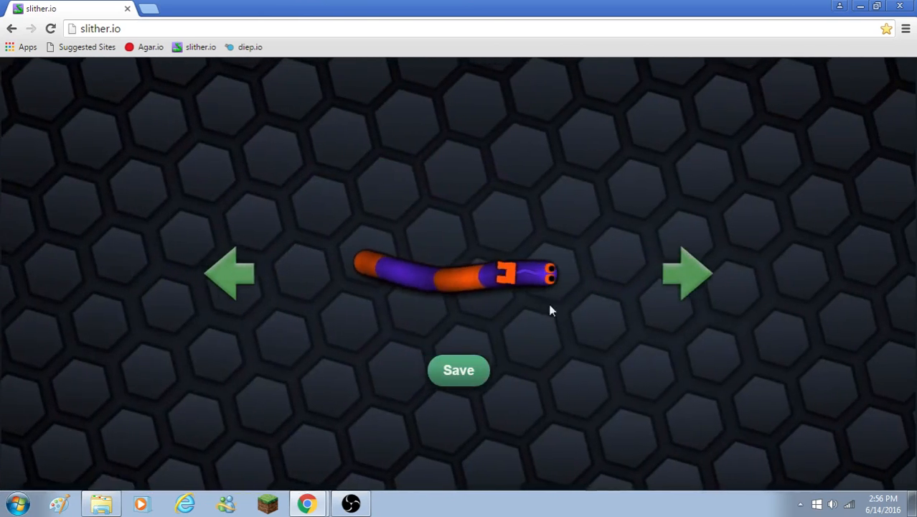
Cycle through skins to the green, yellow and blue one, save it and start a round
click(686, 273)
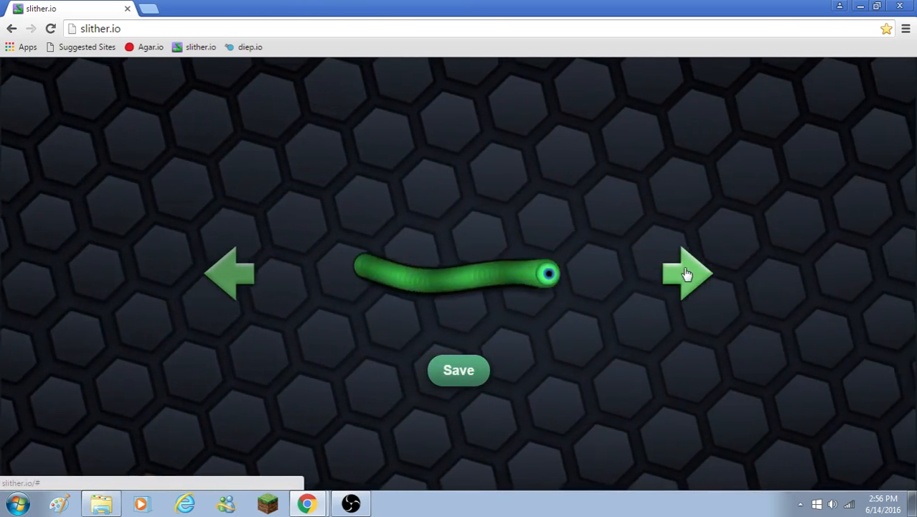
click(687, 273)
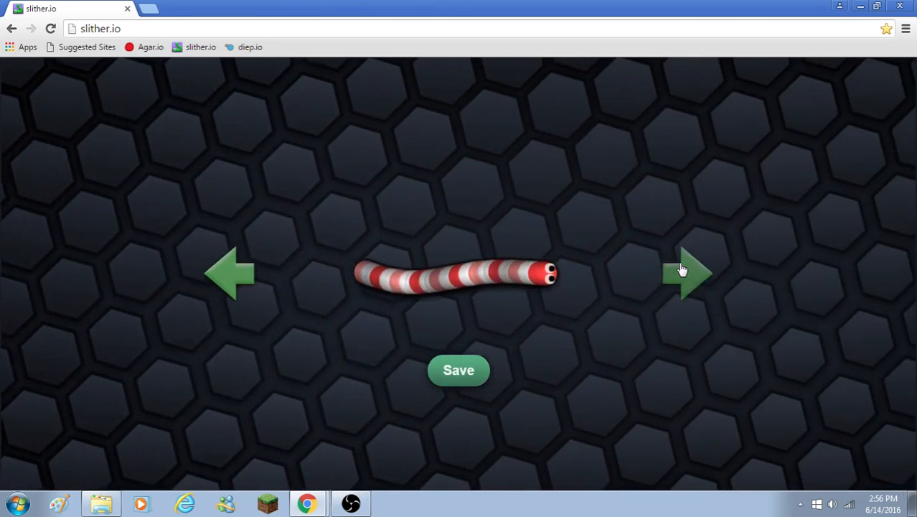
click(688, 273)
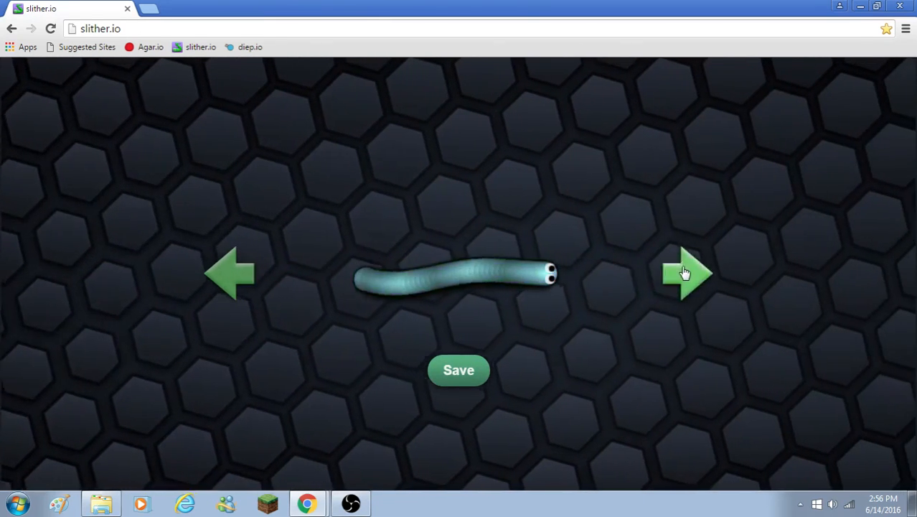
click(686, 273)
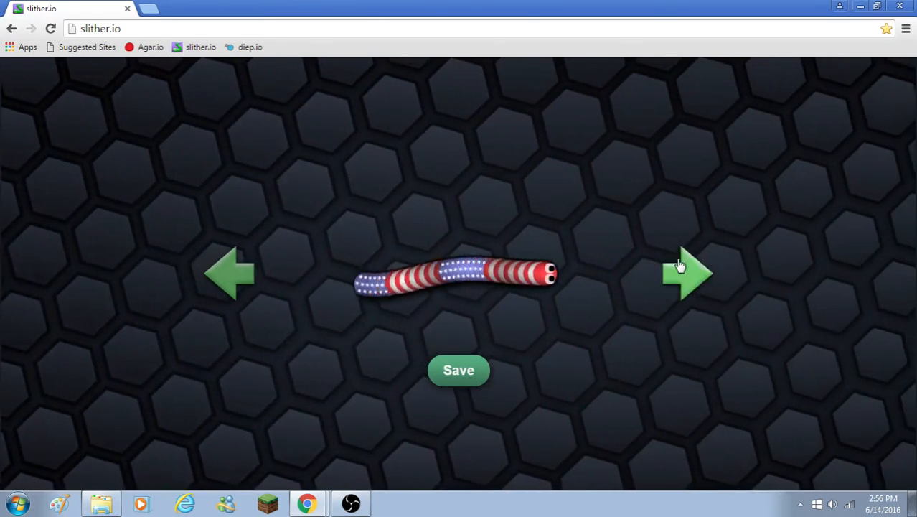
click(687, 274)
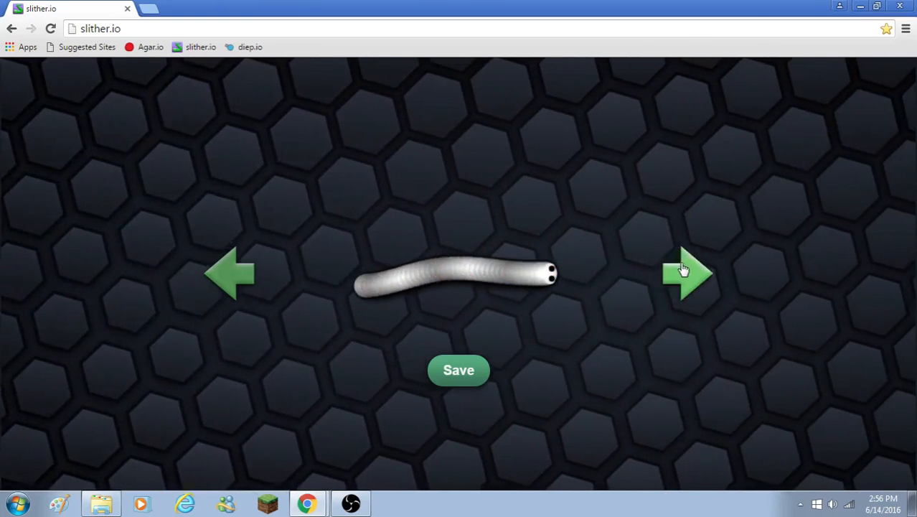
click(687, 272)
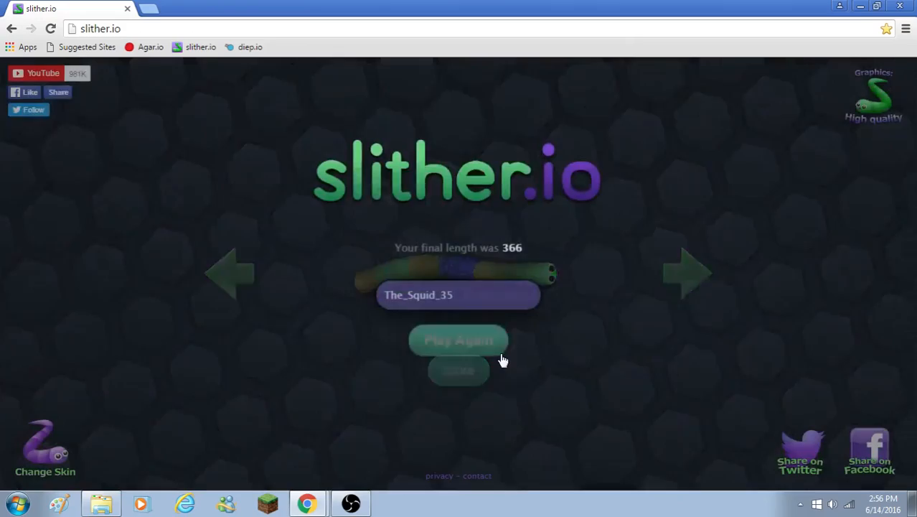
click(458, 340)
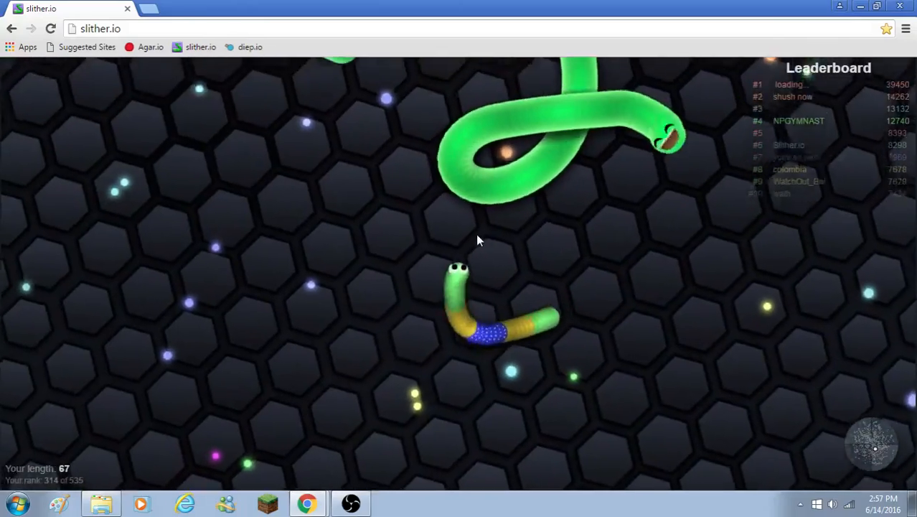
mouse_move(306, 502)
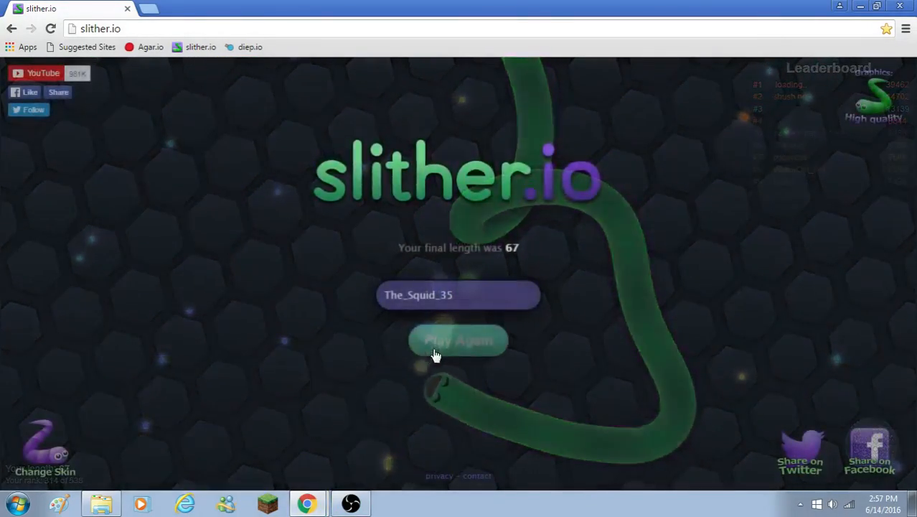
Start another round with the new skin after dying at length 67
click(459, 340)
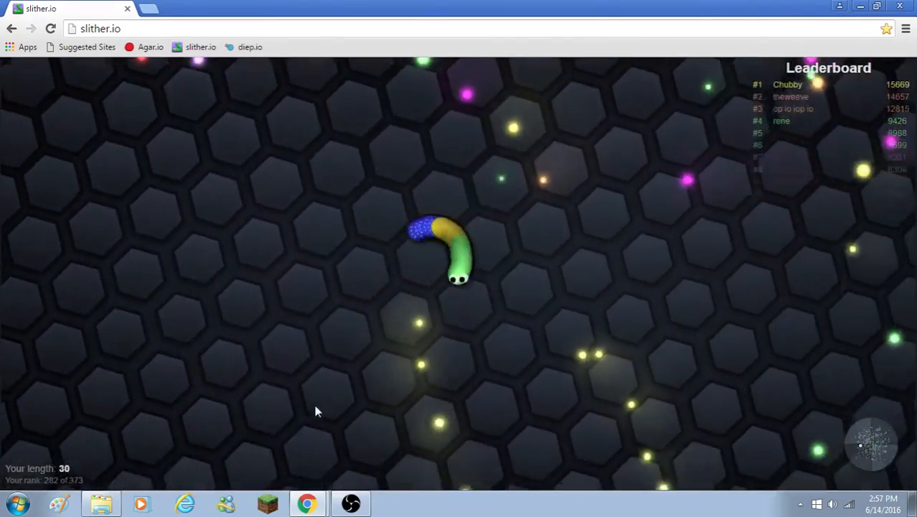
mouse_move(485, 432)
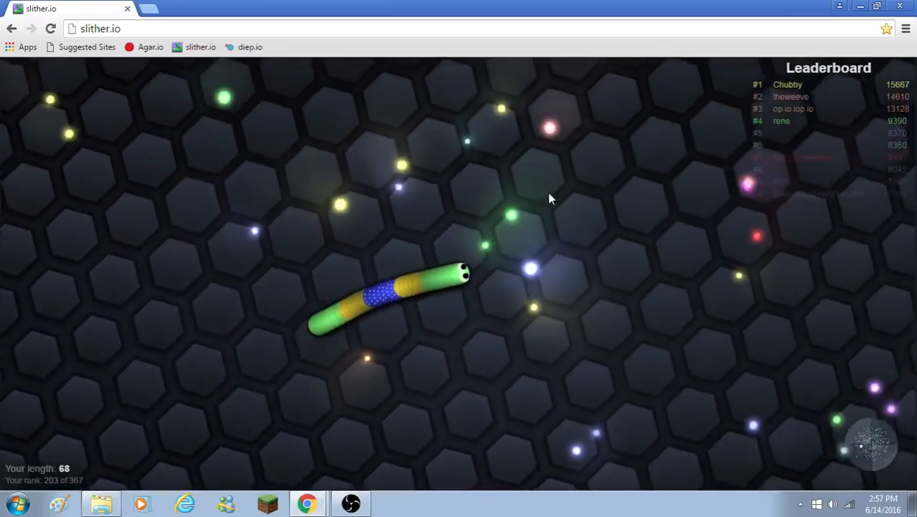
mouse_move(402, 278)
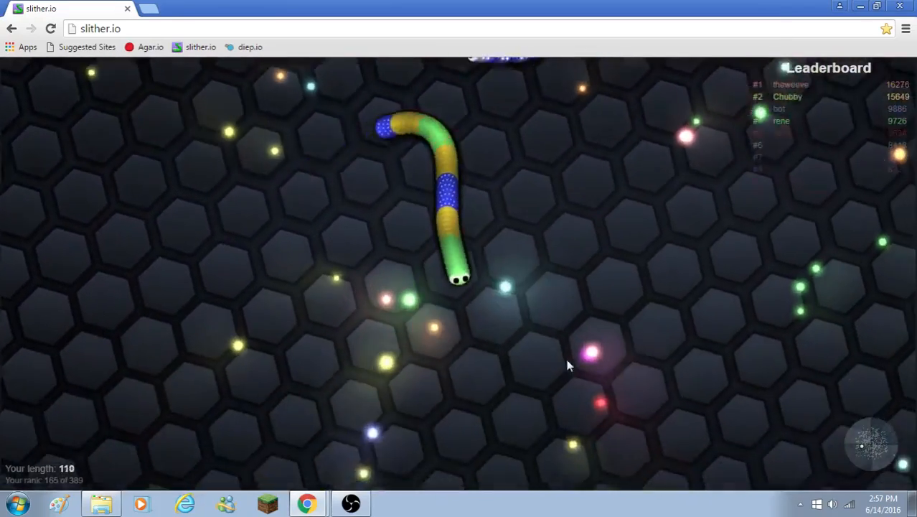
mouse_move(466, 186)
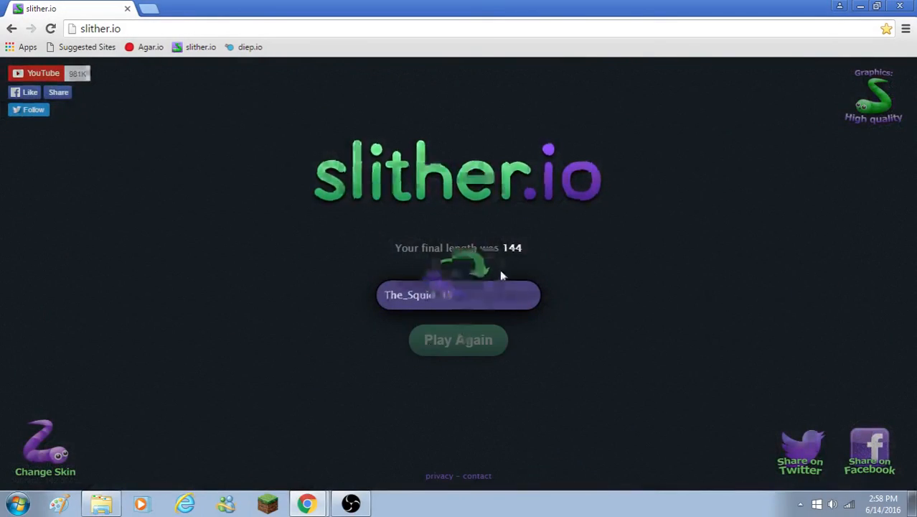
Start a new round after the length-144 round ended
click(458, 339)
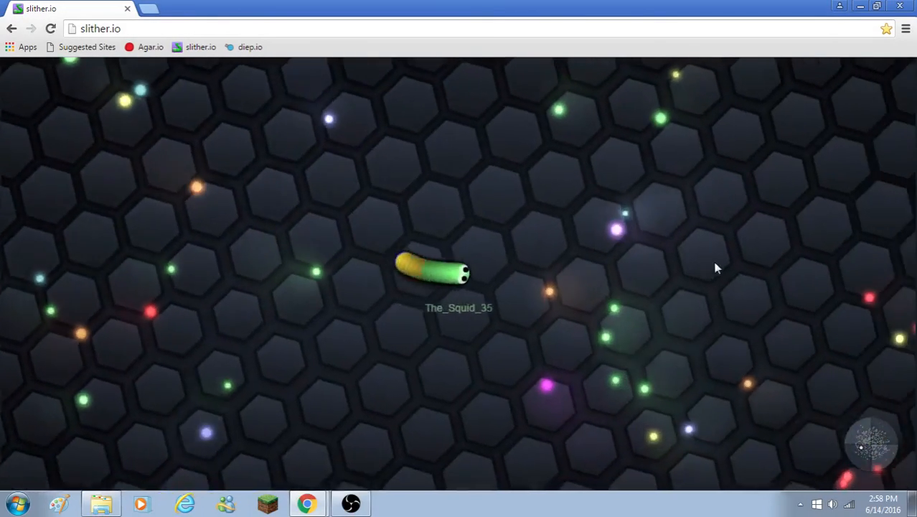
mouse_move(601, 343)
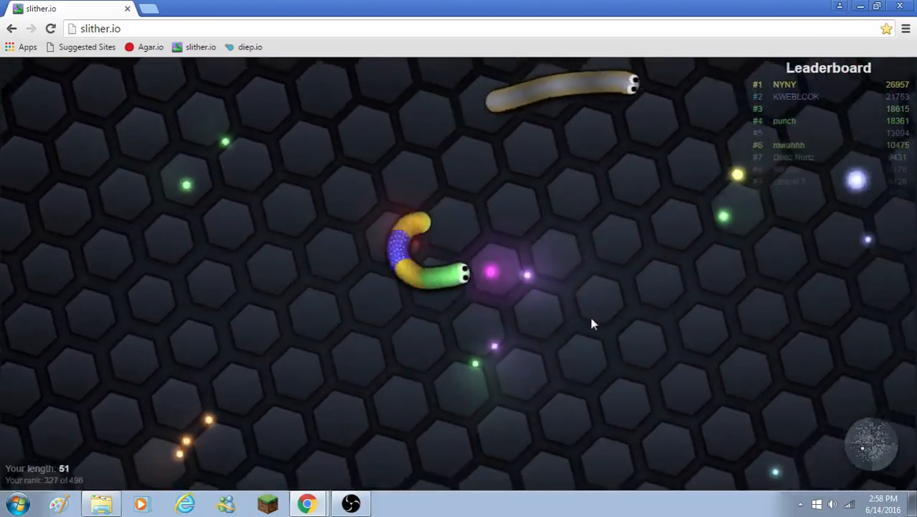
mouse_move(345, 262)
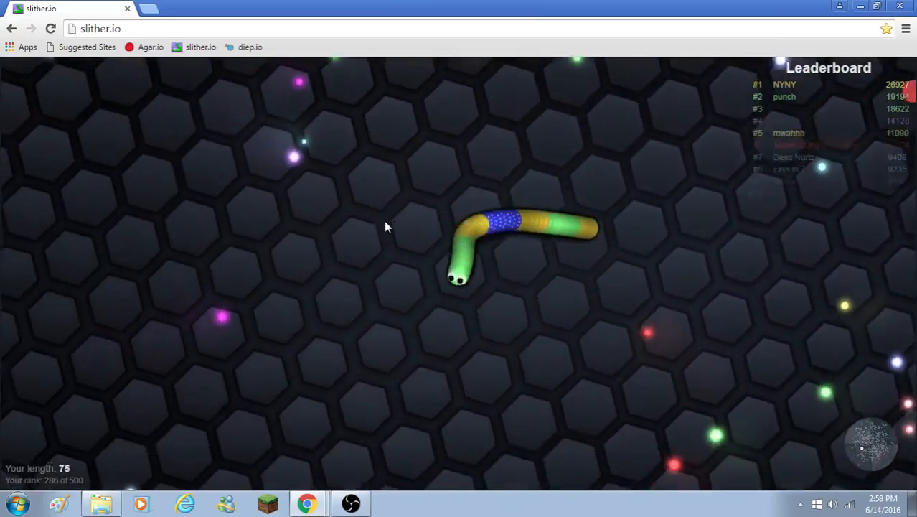
mouse_move(519, 147)
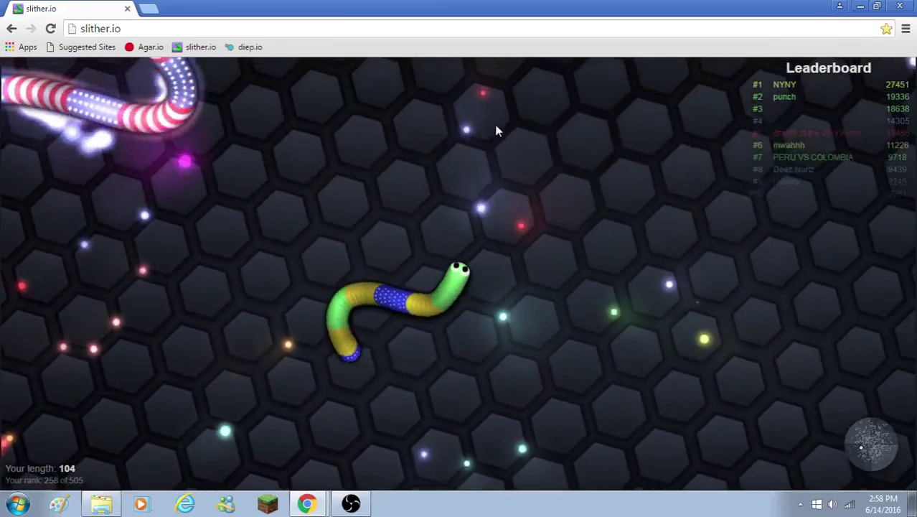
mouse_move(287, 266)
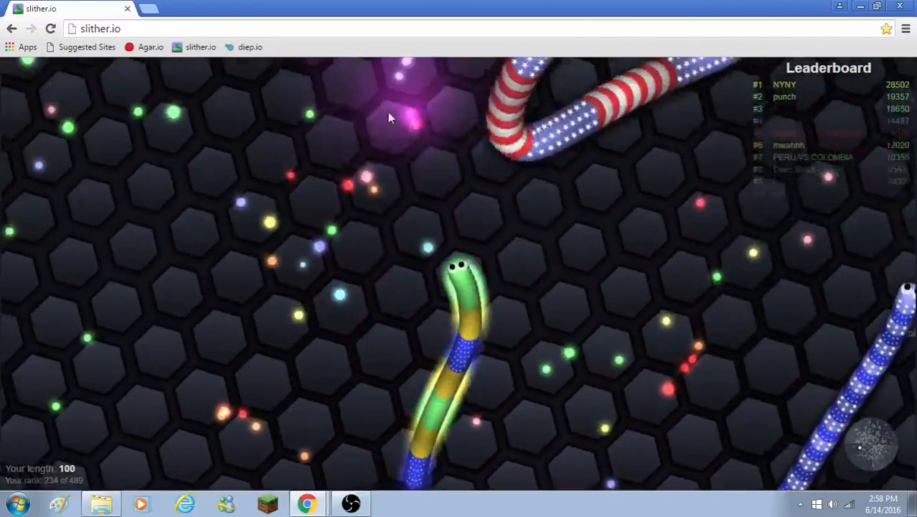
mouse_move(405, 186)
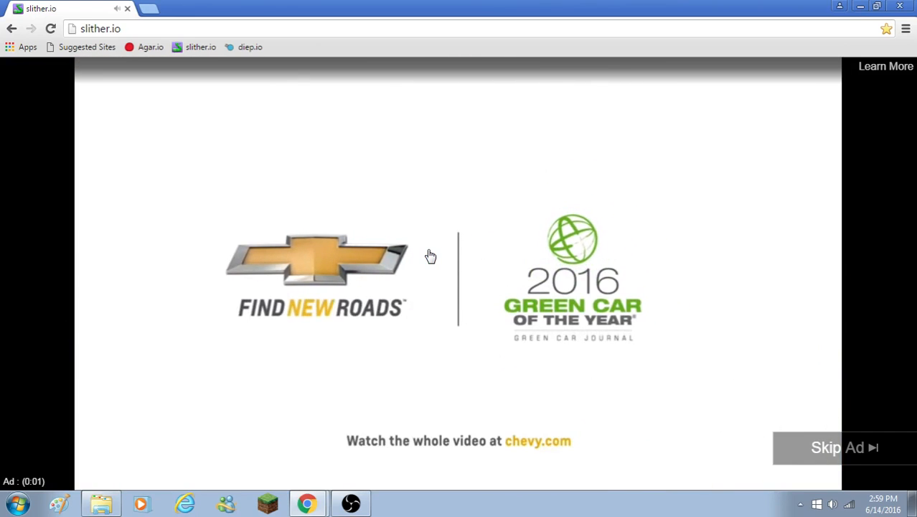
Start a new round after the advertisement and steer the snake until the round ends at length 415
click(843, 447)
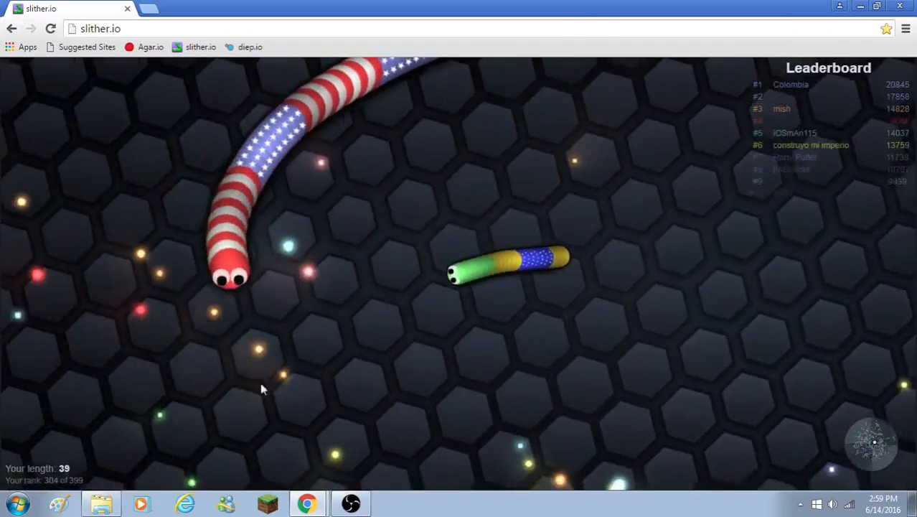
mouse_move(412, 160)
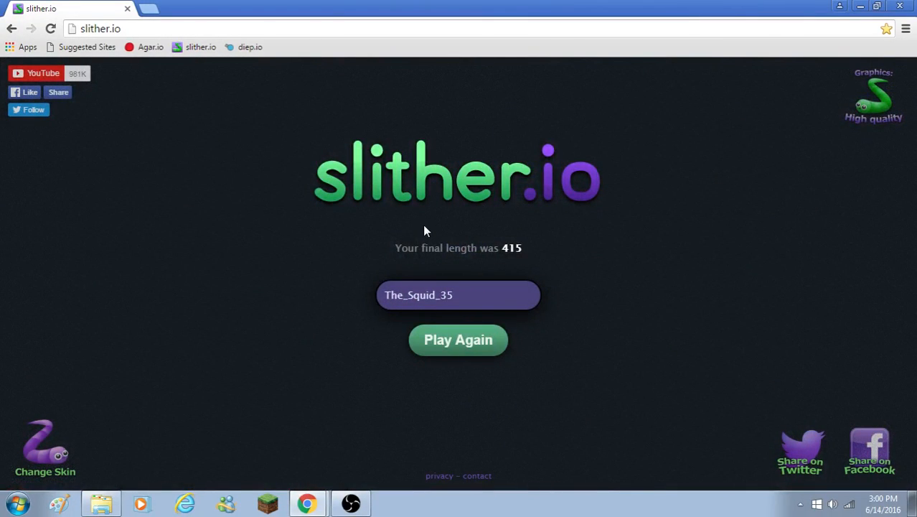
mouse_move(431, 235)
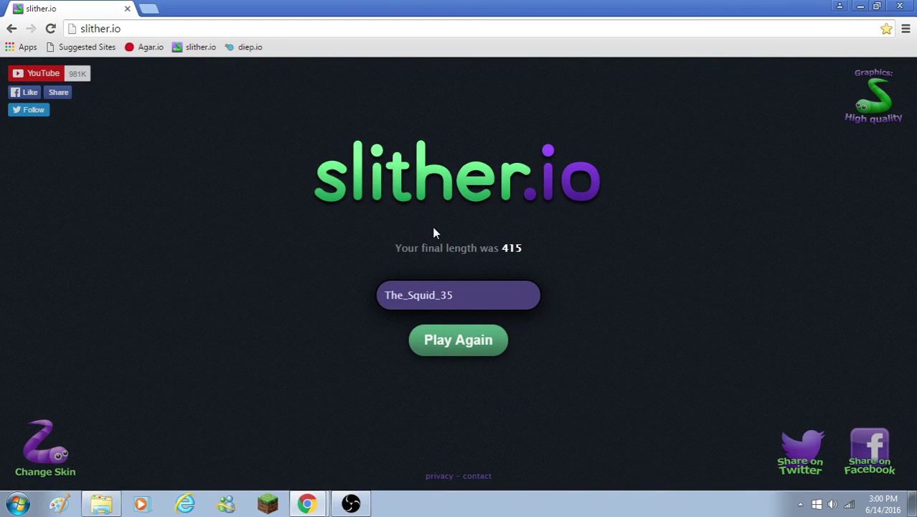
Bring the Open Broadcaster Software window up from the taskbar over the final-length 415 screen
click(458, 294)
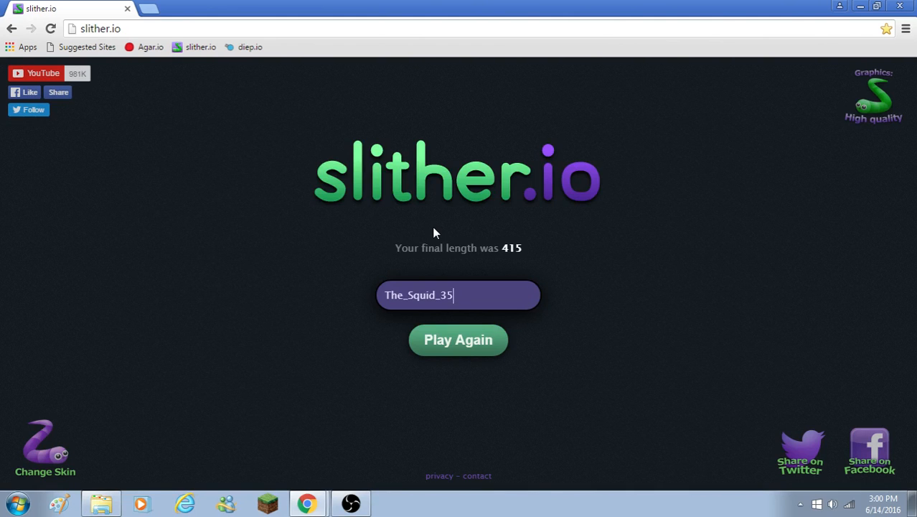
mouse_move(361, 411)
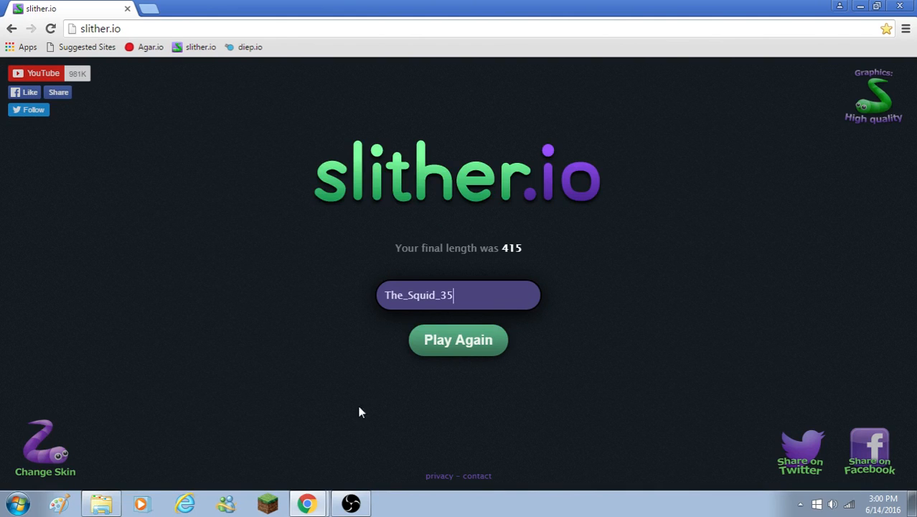
mouse_move(351, 503)
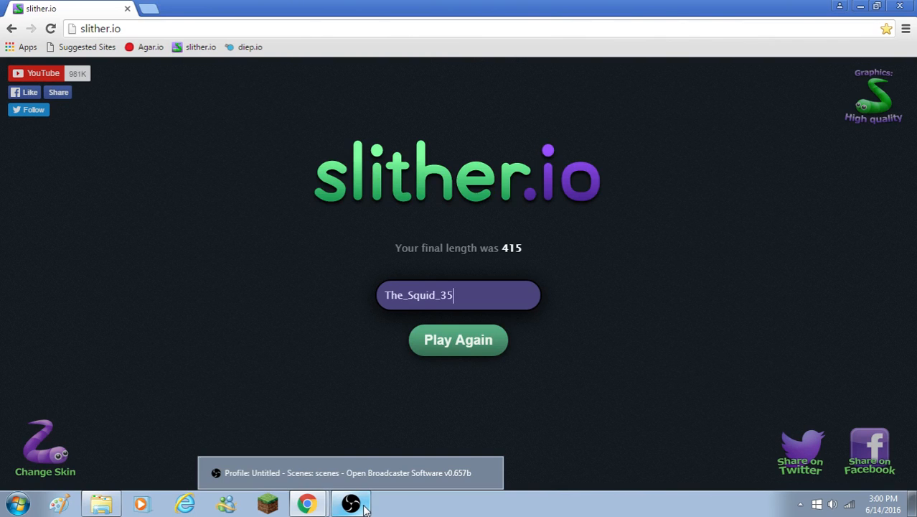
click(351, 503)
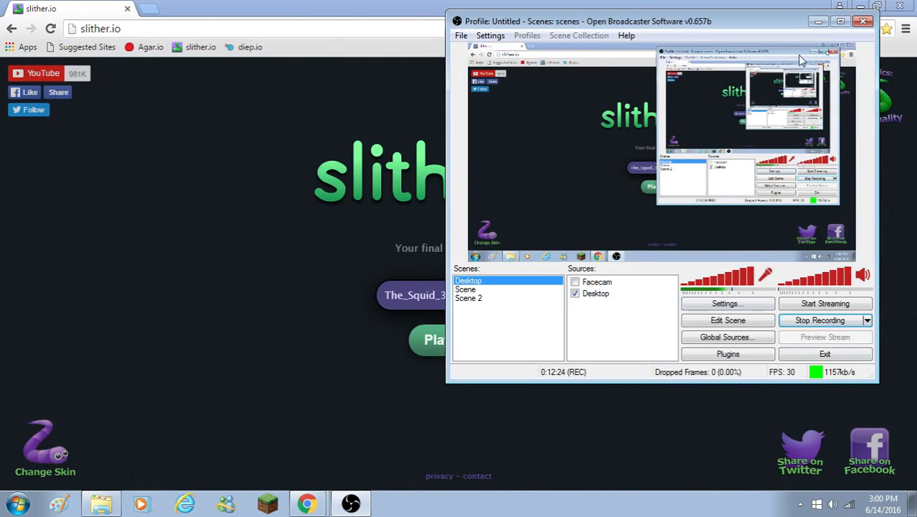